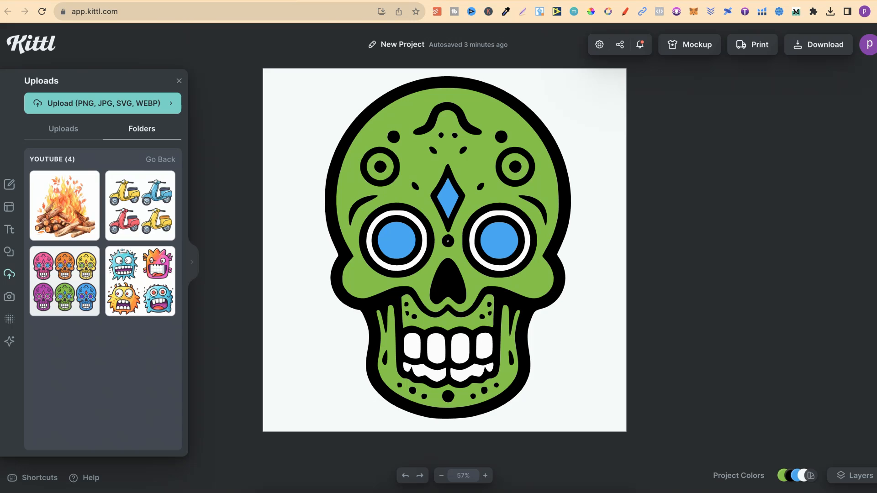
mouse_move(59, 398)
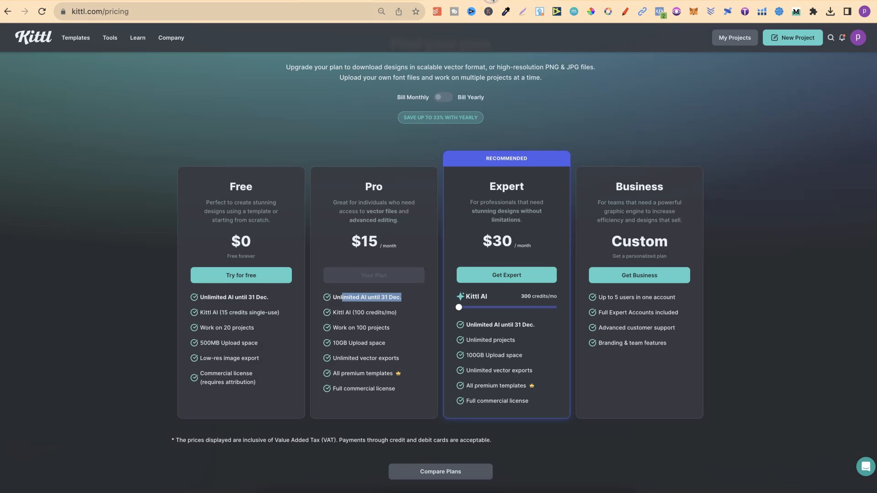
mouse_move(753, 266)
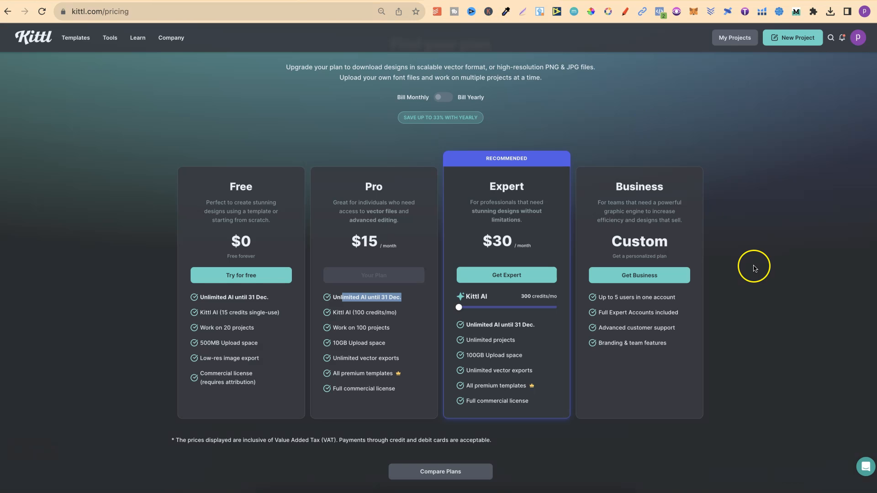
mouse_move(384, 202)
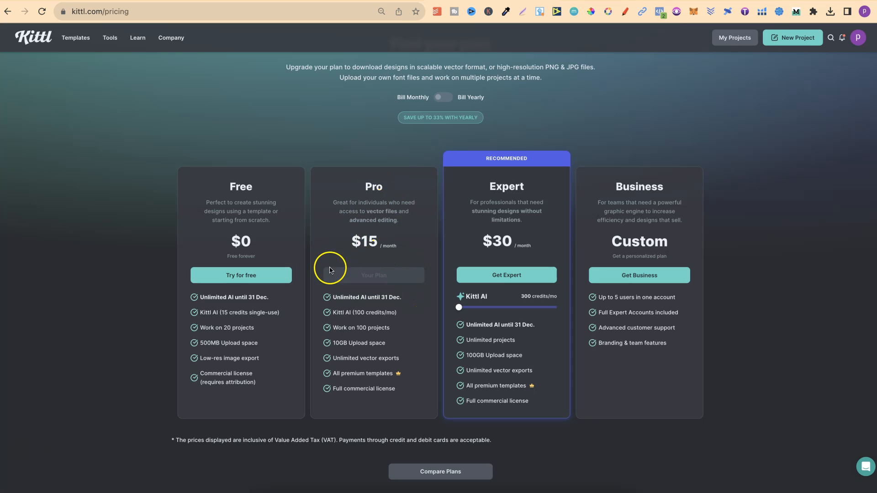
mouse_move(411, 364)
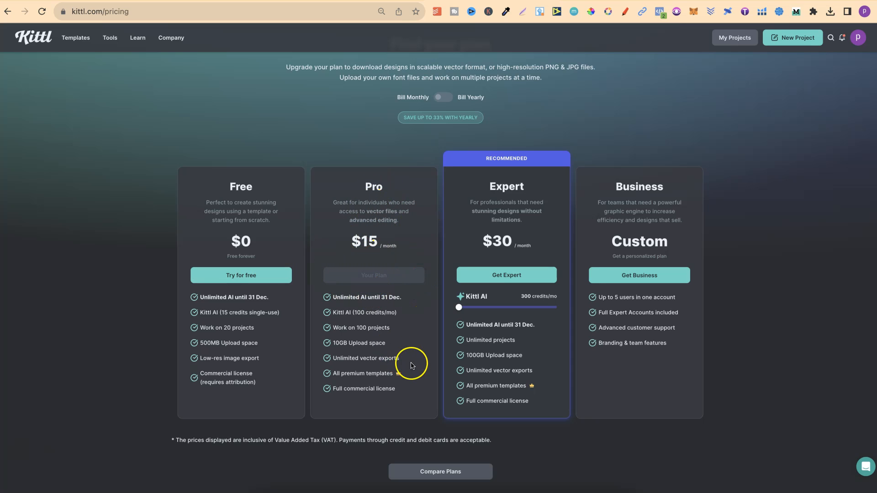
mouse_move(400, 391)
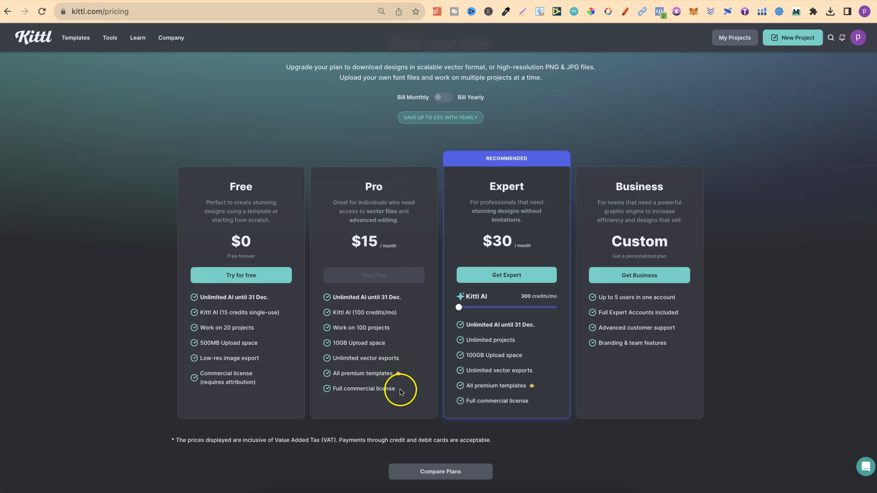
mouse_move(384, 362)
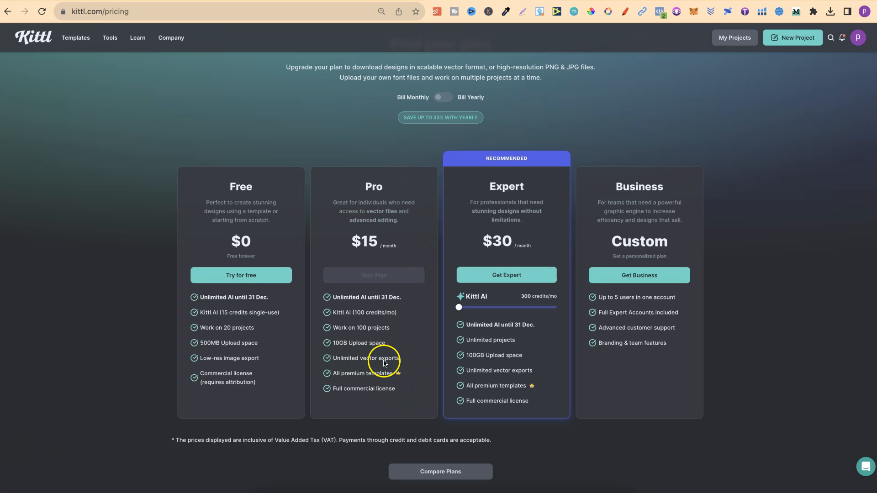
mouse_move(401, 364)
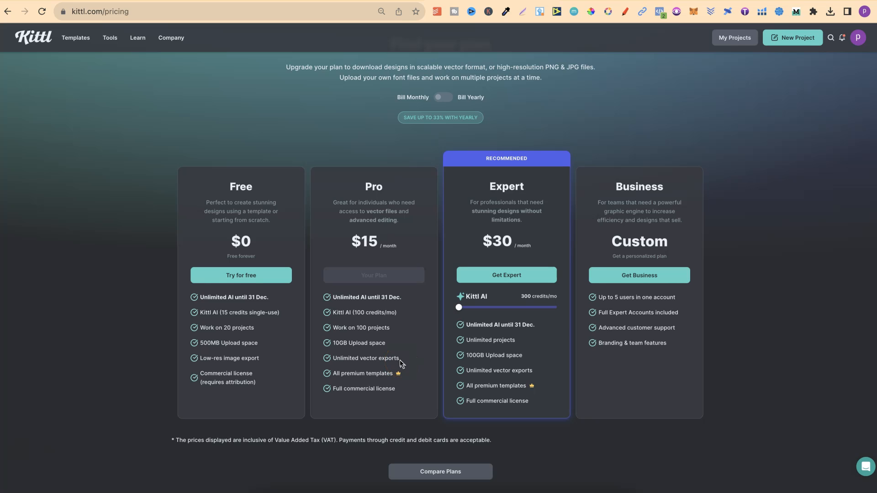
mouse_move(441, 256)
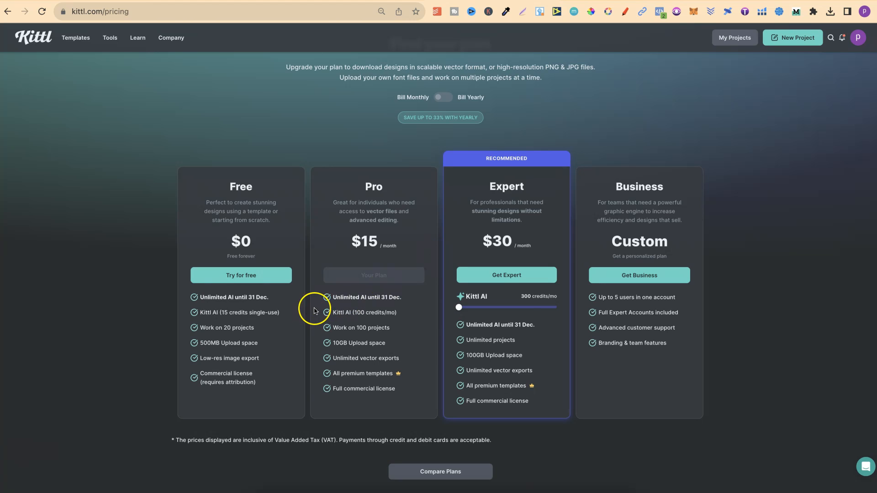
mouse_move(376, 304)
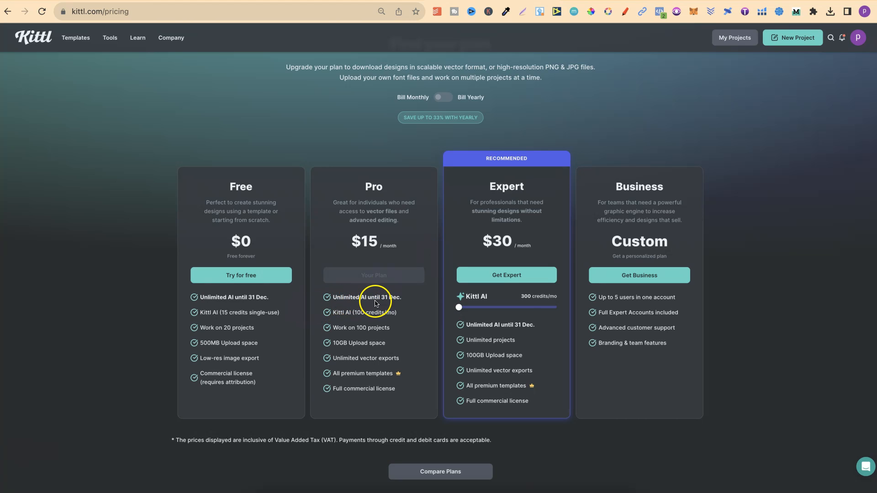
mouse_move(386, 304)
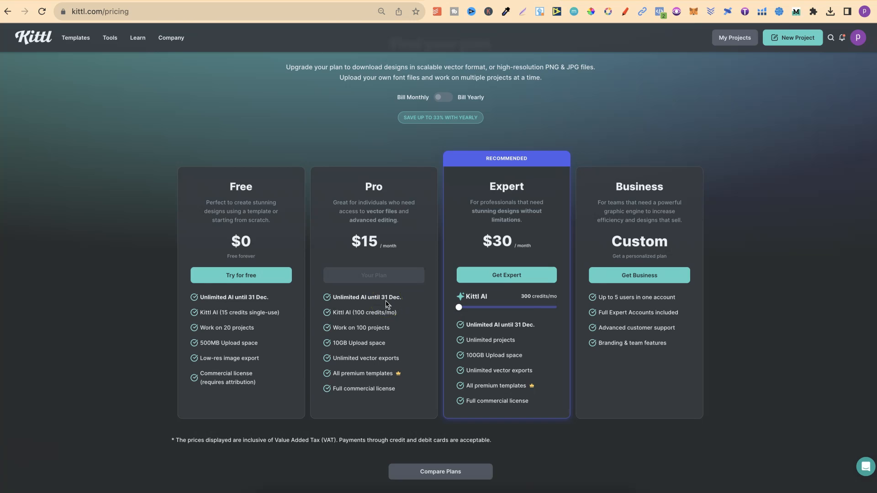
mouse_move(395, 303)
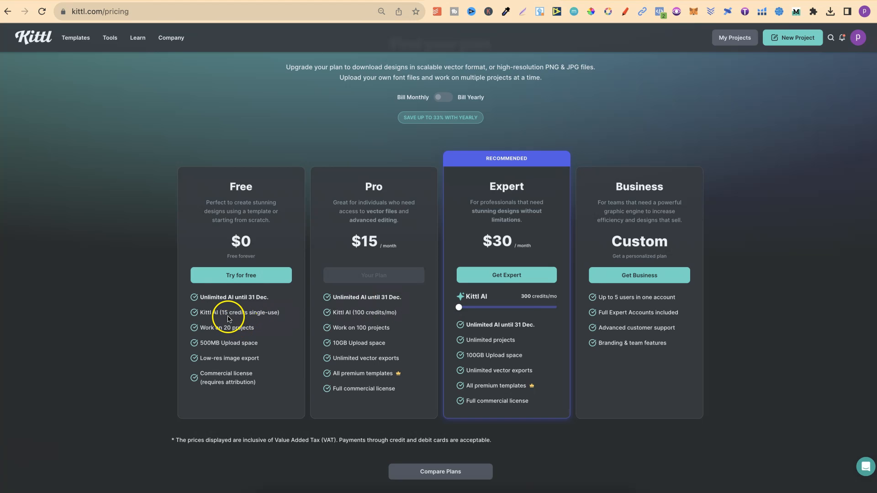
mouse_move(378, 312)
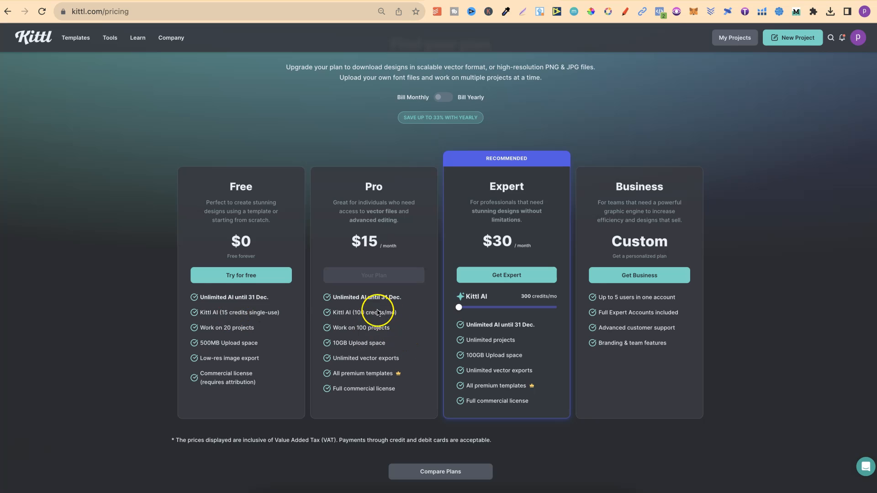
mouse_move(356, 321)
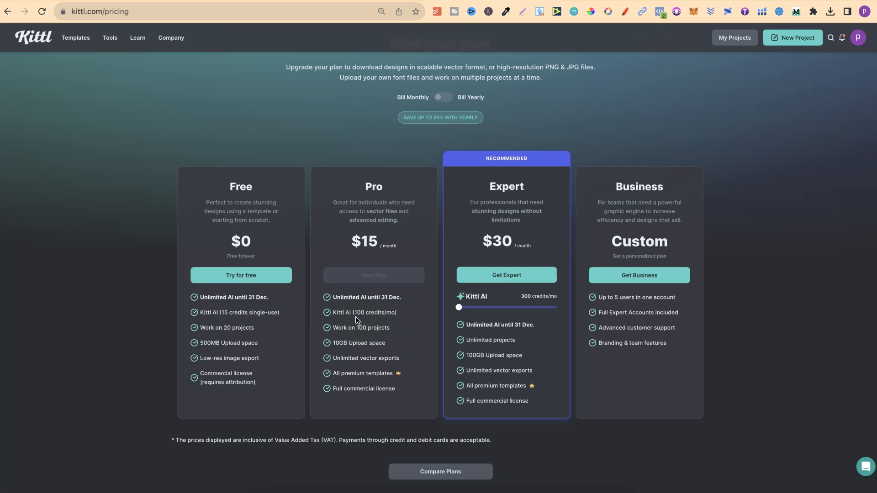
mouse_move(46, 449)
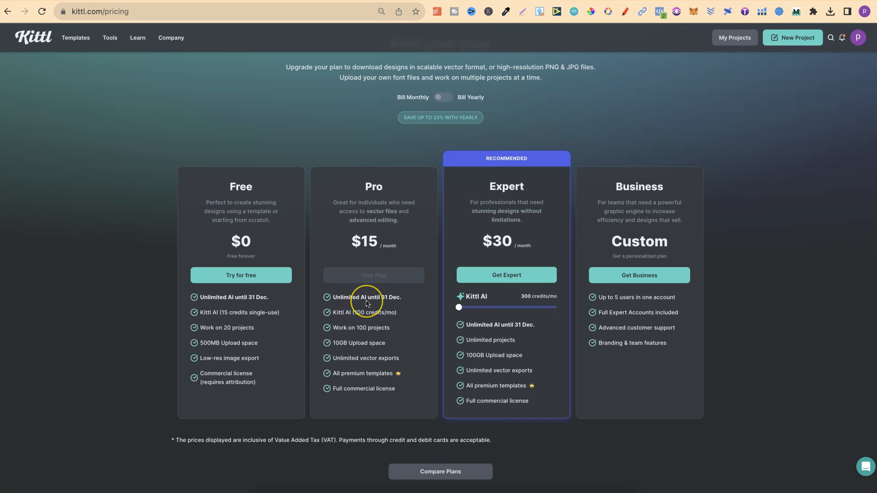
mouse_move(385, 304)
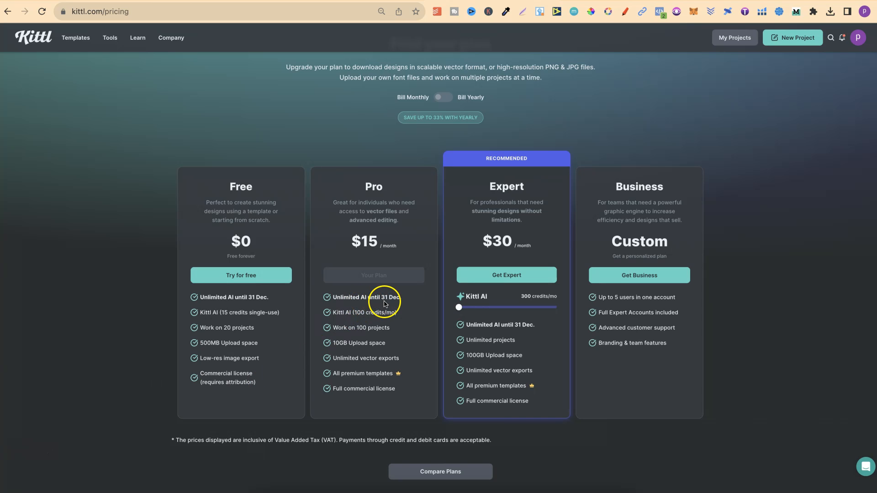
mouse_move(399, 219)
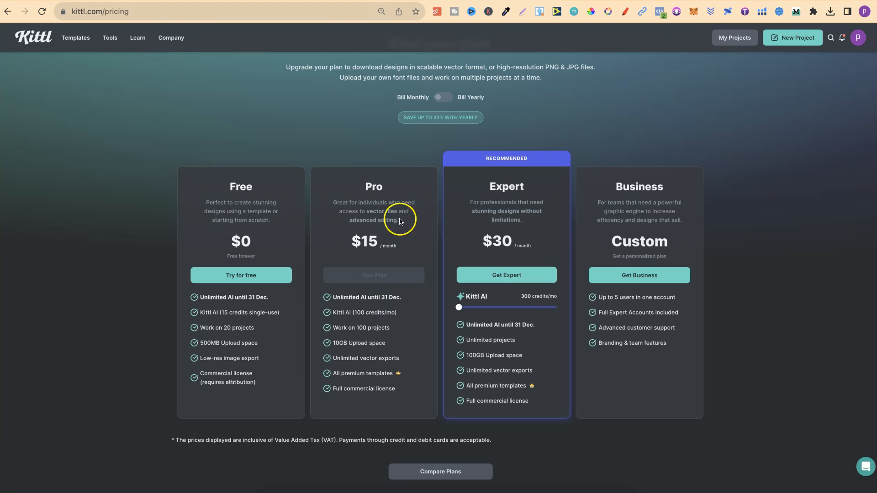
mouse_move(236, 183)
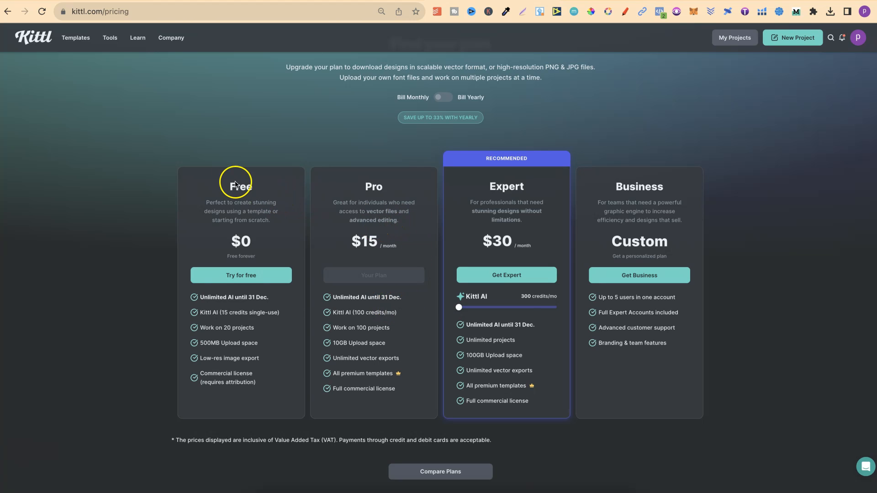
mouse_move(364, 5)
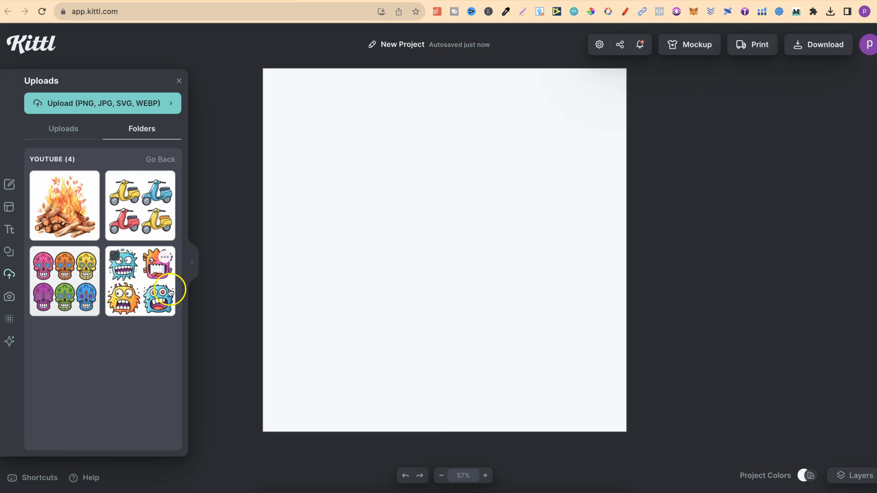
Step: Add the six sugar skulls clipart from the YOUTUBE uploads folder onto the canvas
left_click(64, 282)
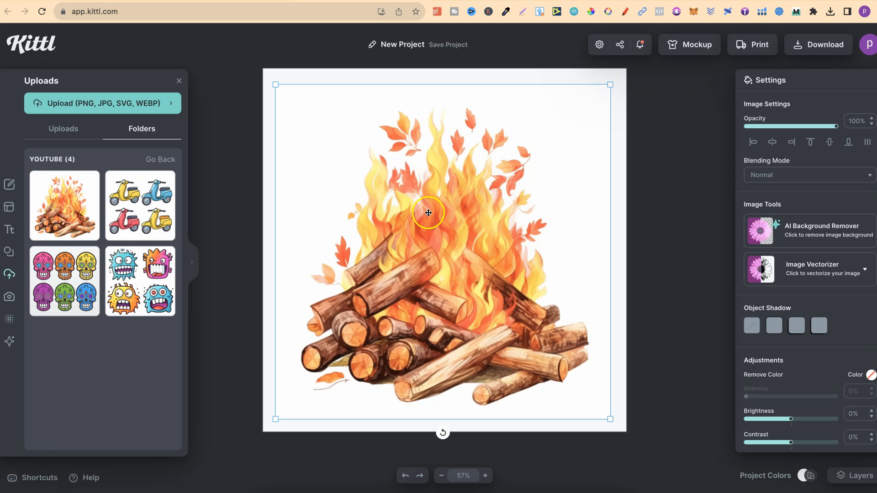
mouse_move(500, 252)
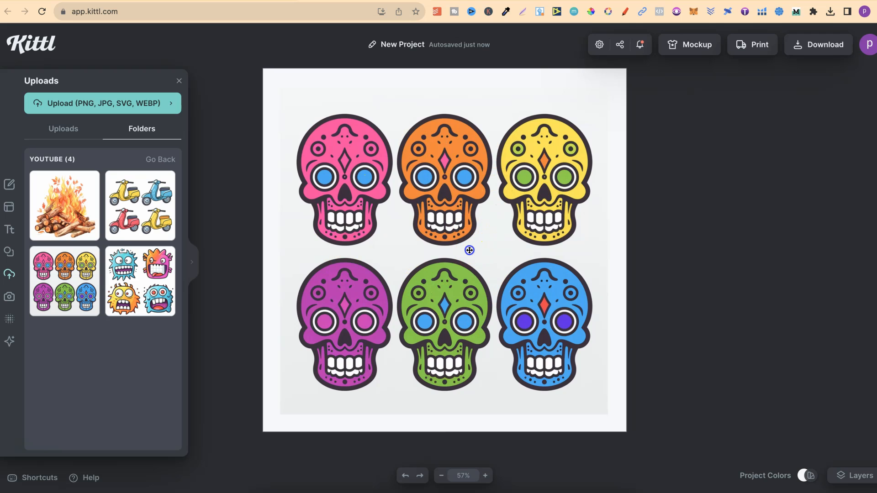
Step: Crop the sugar skulls sheet down to only the green skull
double_click(469, 250)
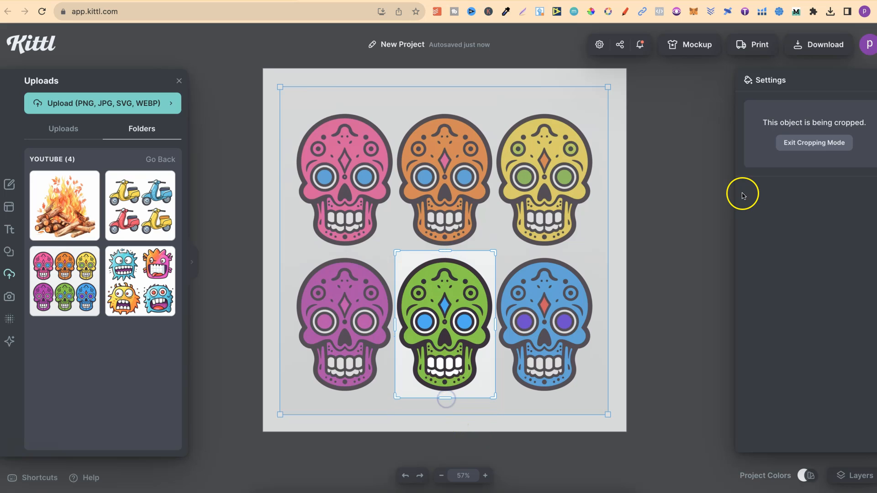
left_click(814, 143)
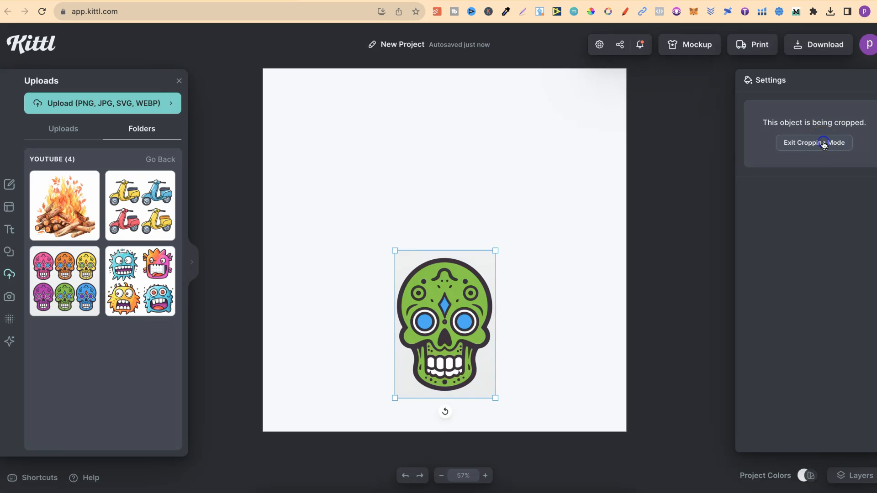
left_click(814, 142)
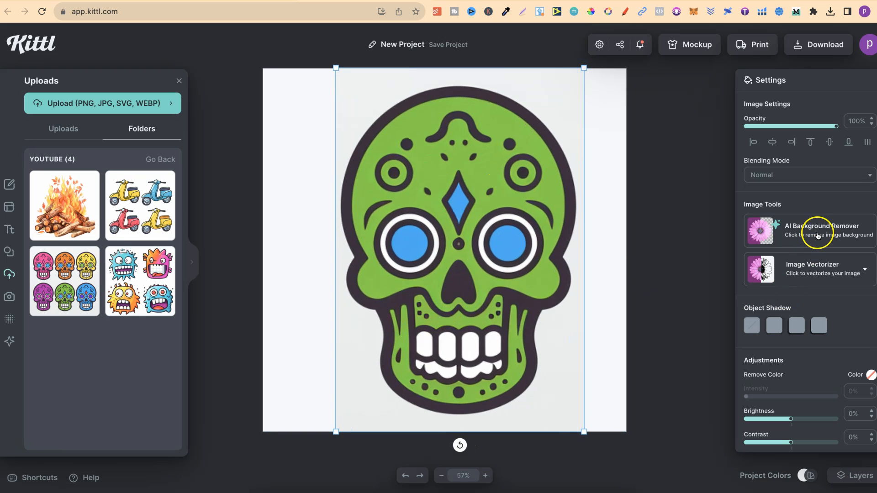
Step: Vectorize the green skull image with the Image Vectorizer set to 5 colours
left_click(809, 231)
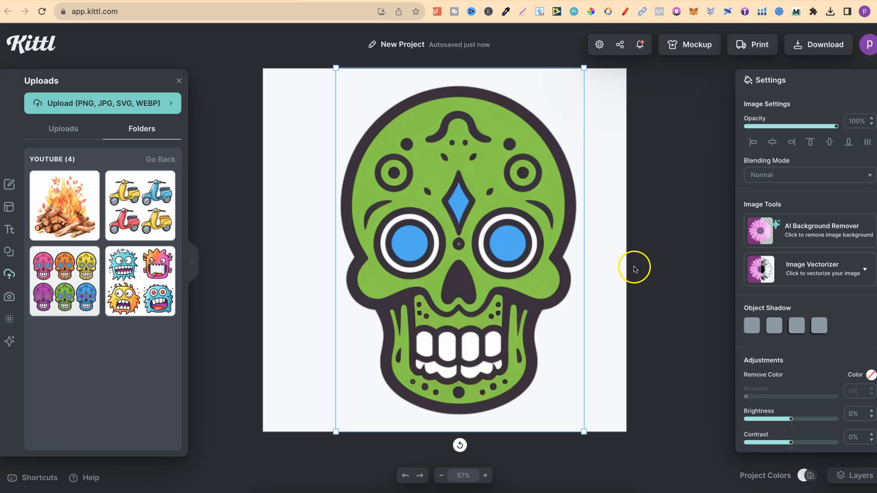
mouse_move(760, 274)
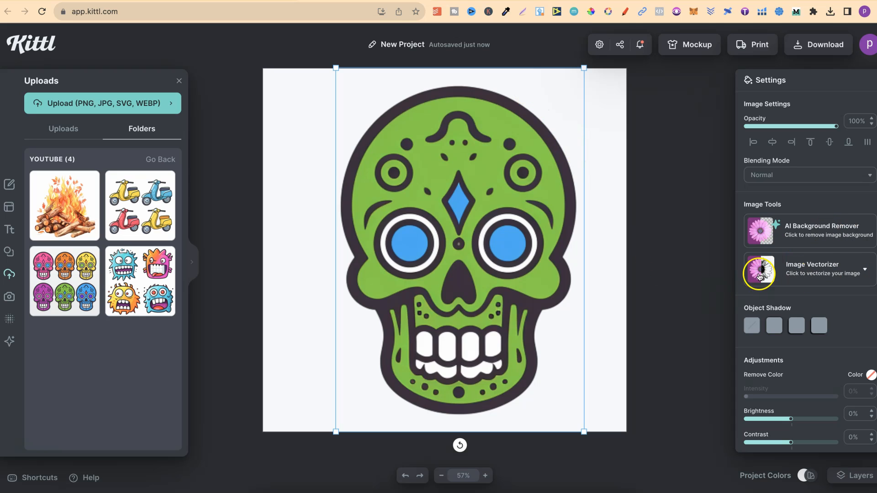
mouse_move(844, 257)
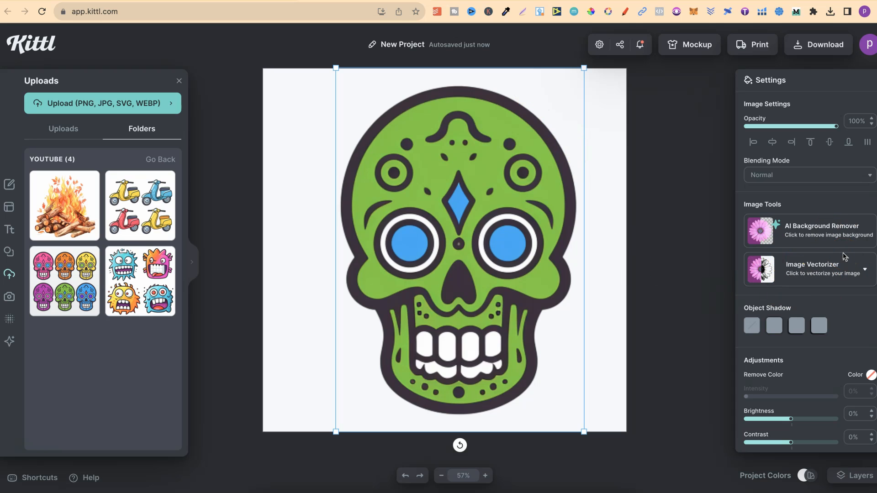
mouse_move(820, 269)
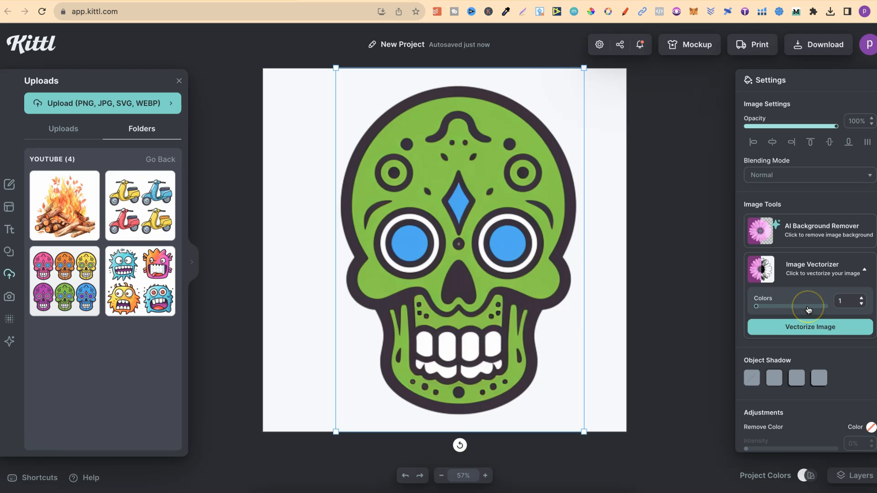
mouse_move(565, 232)
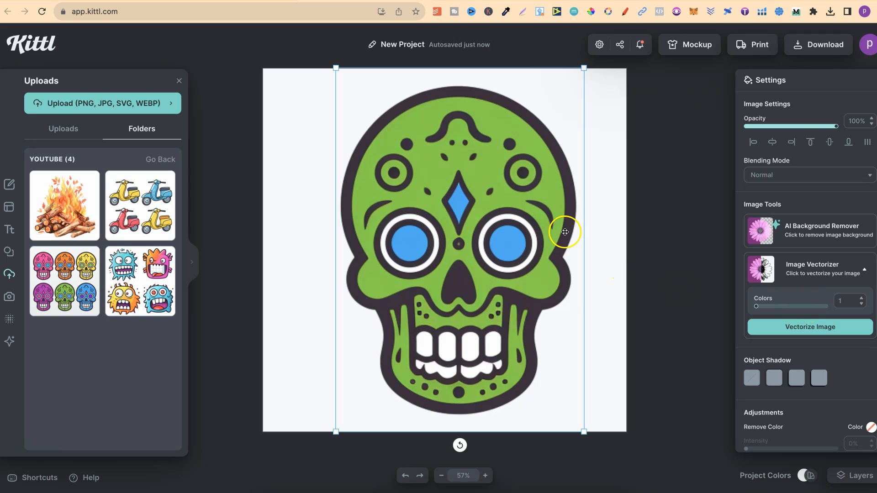
mouse_move(490, 293)
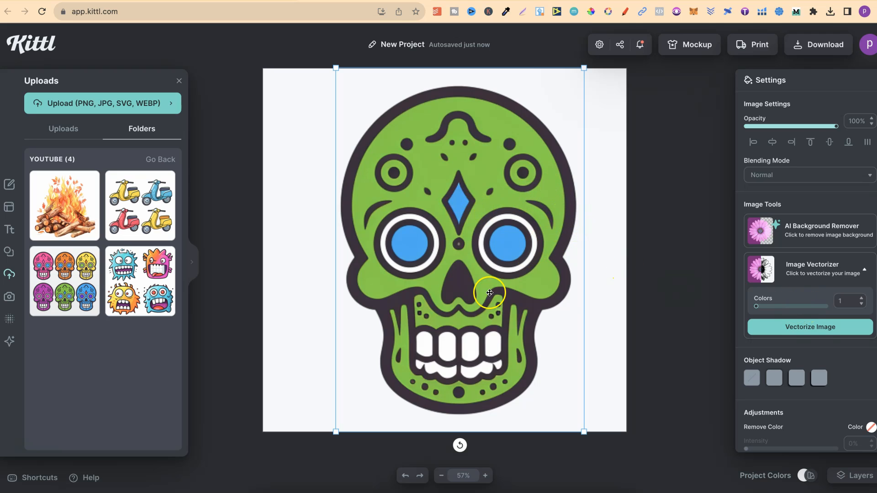
mouse_move(816, 294)
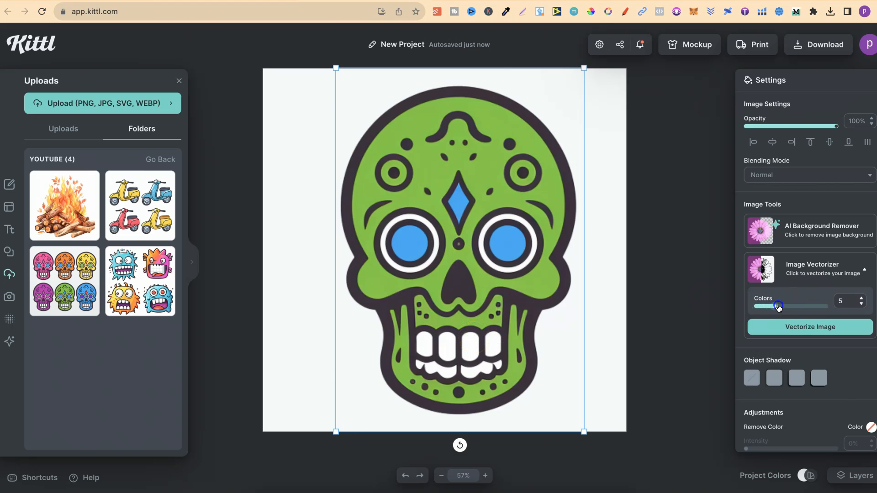
left_click(810, 327)
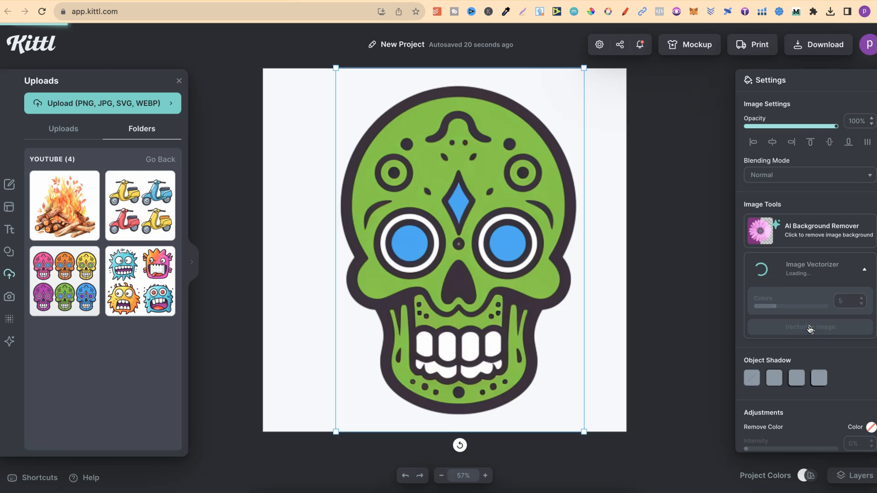
left_click(809, 327)
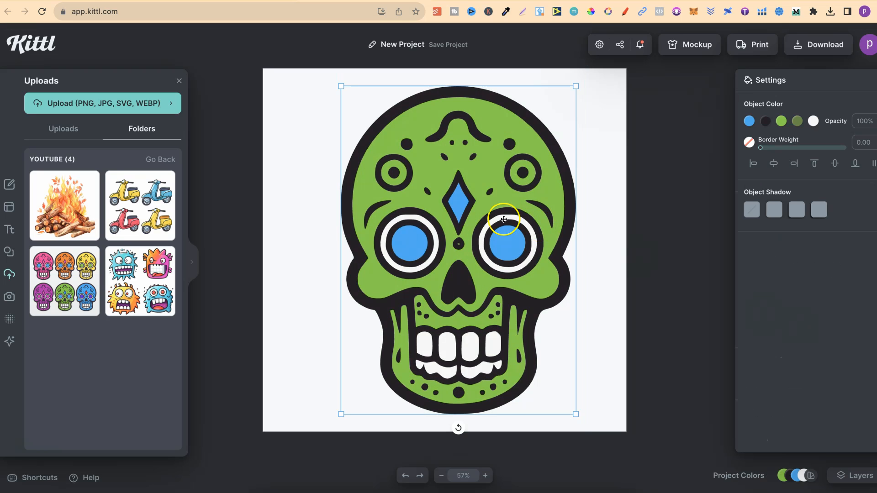
mouse_move(471, 263)
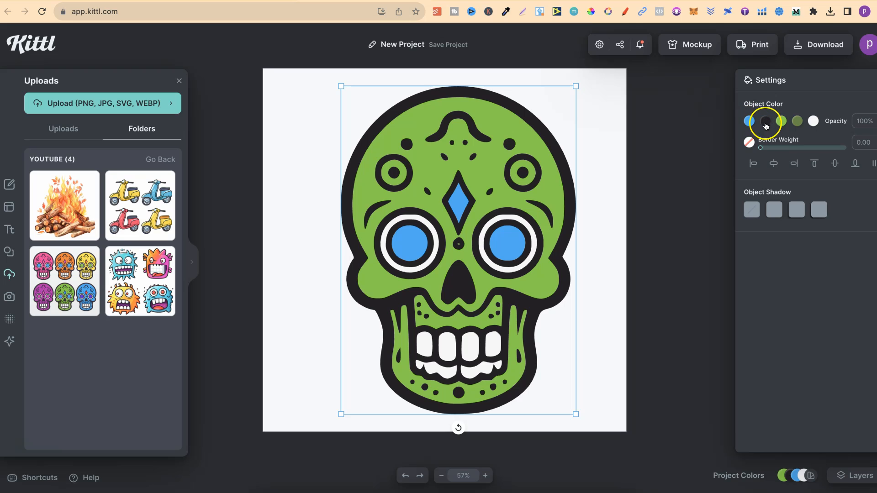
mouse_move(735, 140)
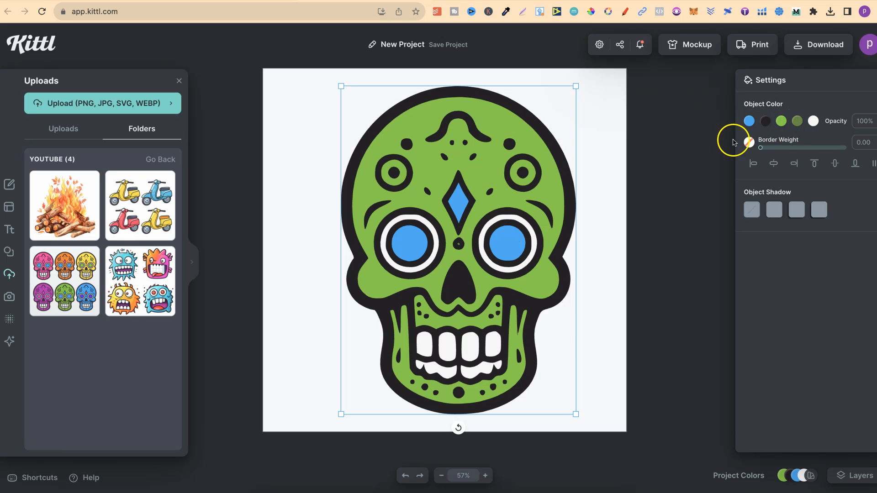
Step: Recolour the skull's green body to purple, leaving the black outline and blue eyes
left_click(749, 121)
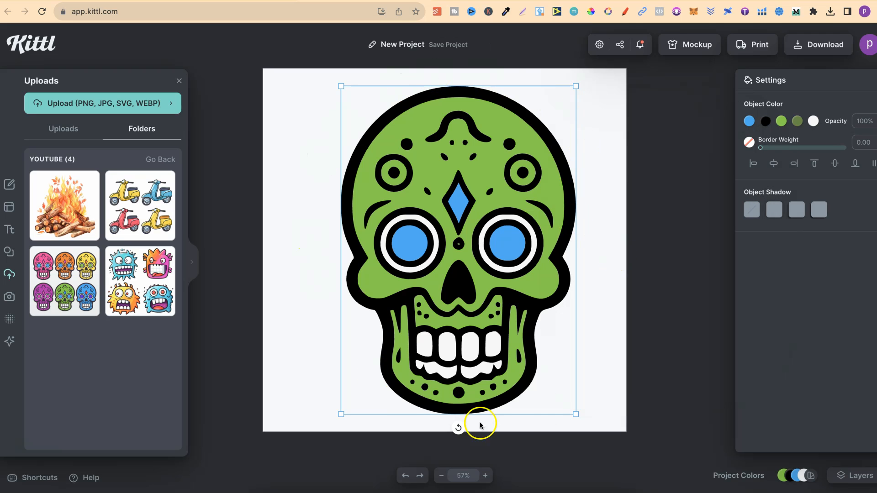
left_click(782, 121)
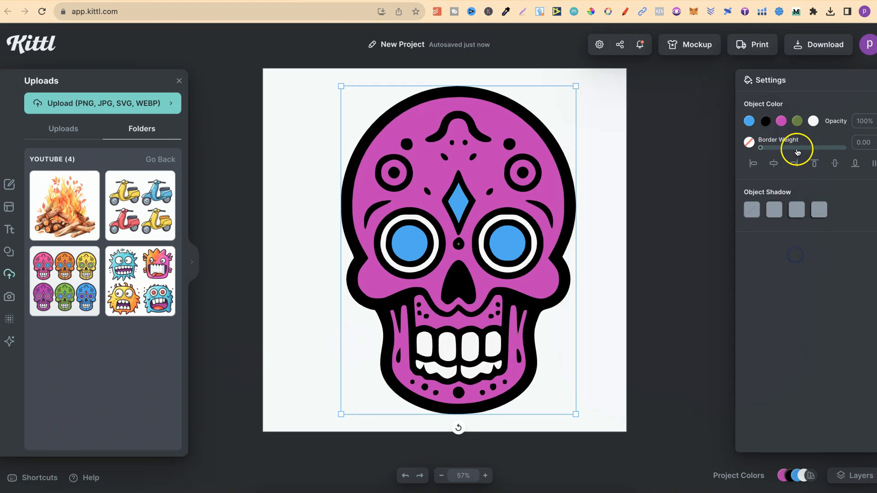
left_click(796, 121)
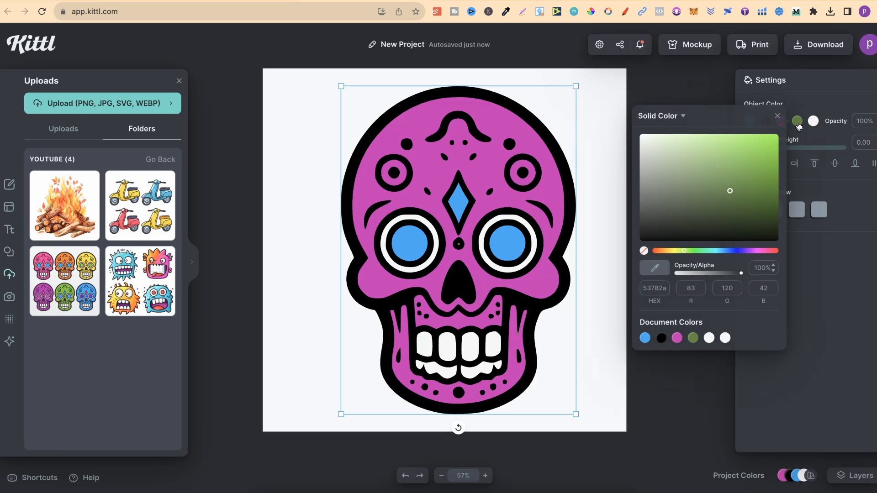
left_click(777, 115)
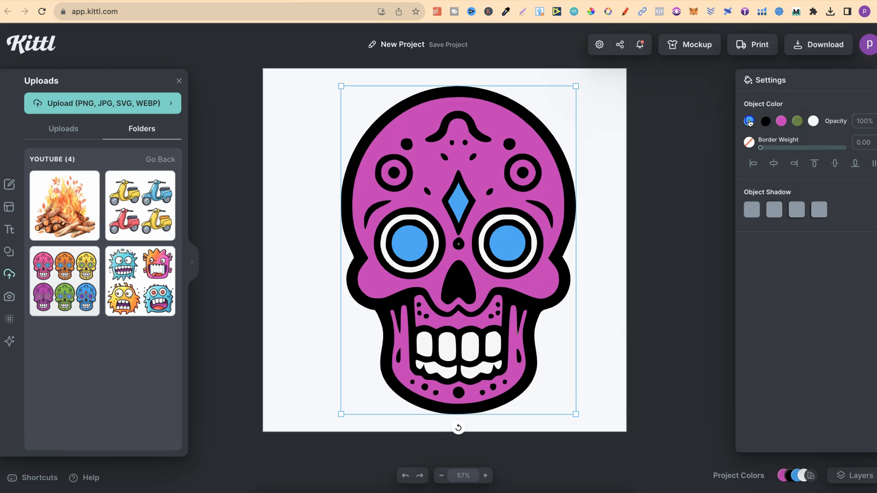
left_click(748, 121)
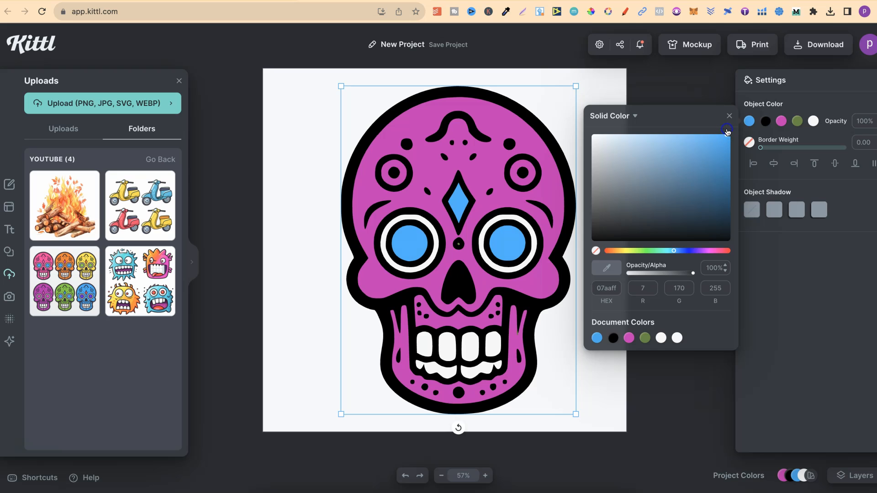
left_click(729, 116)
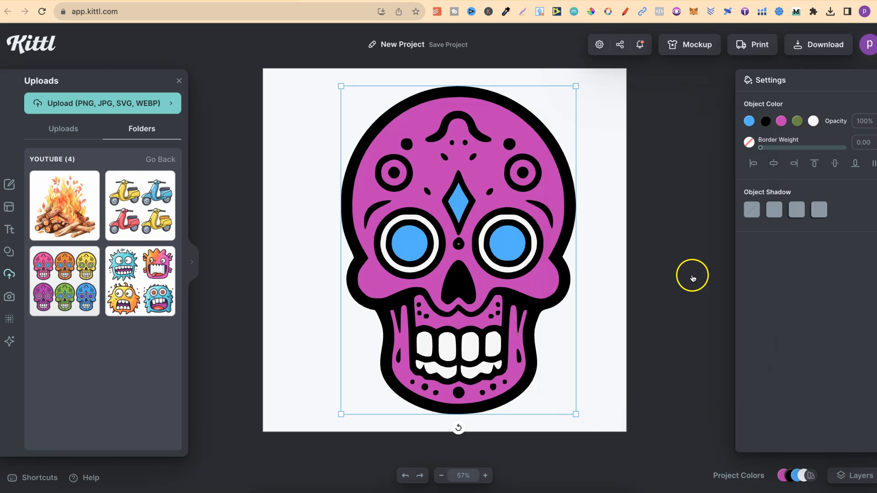
mouse_move(354, 407)
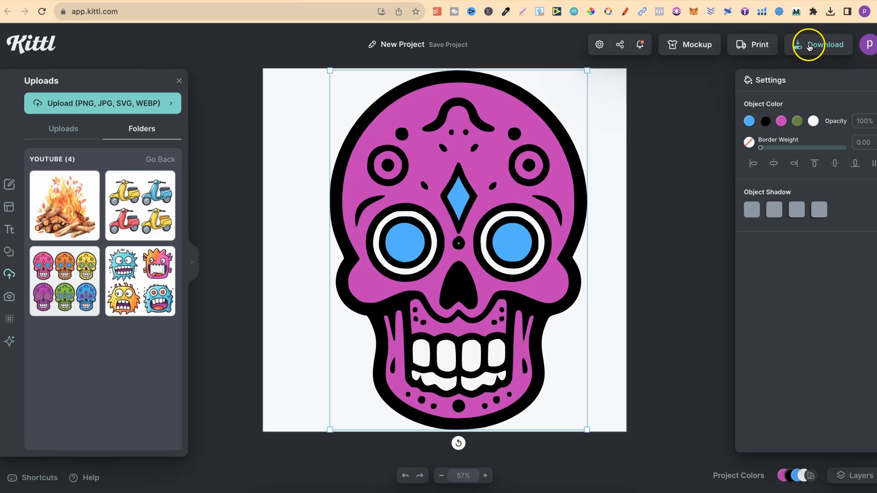
Step: Download the purple skull as an SVG with Remove Background on
left_click(818, 44)
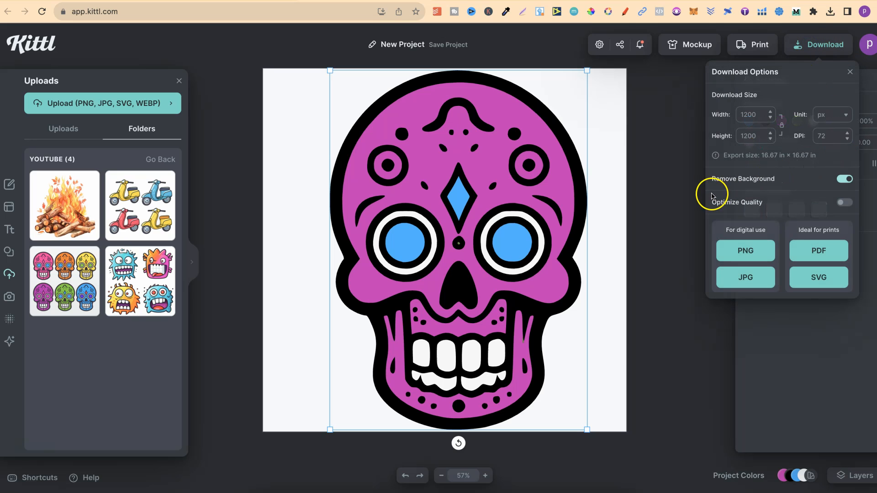
mouse_move(818, 277)
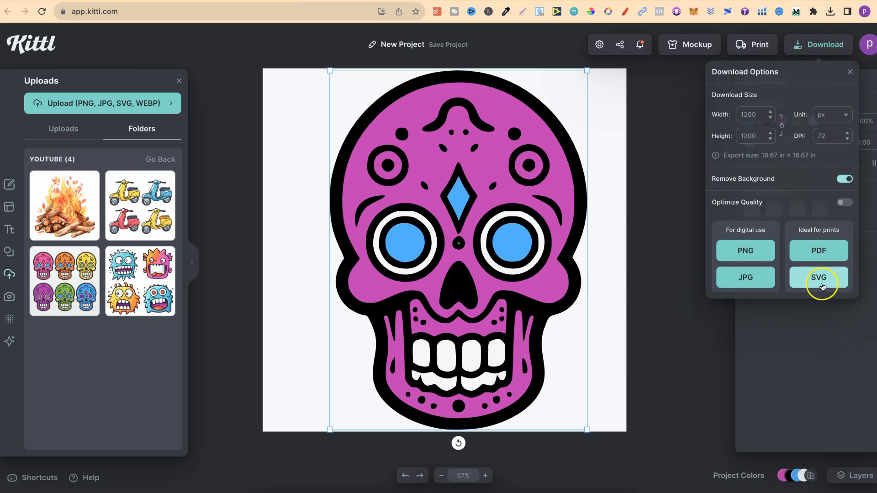
left_click(818, 277)
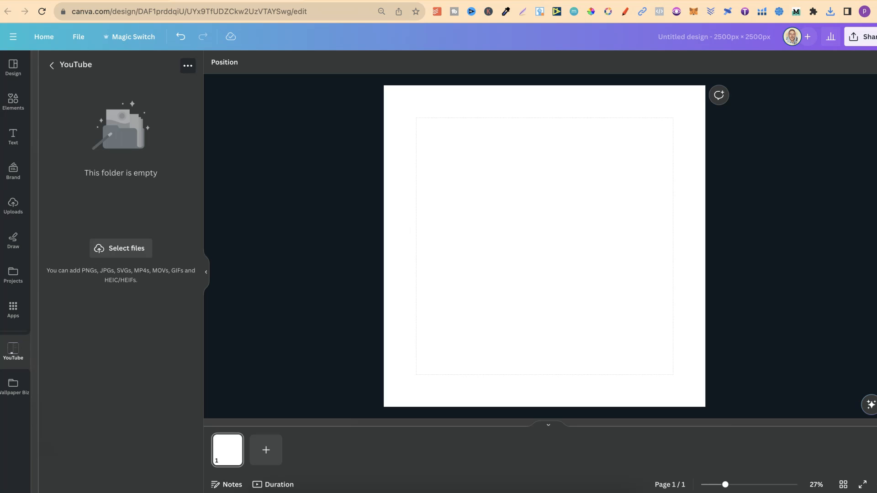
mouse_move(251, 3)
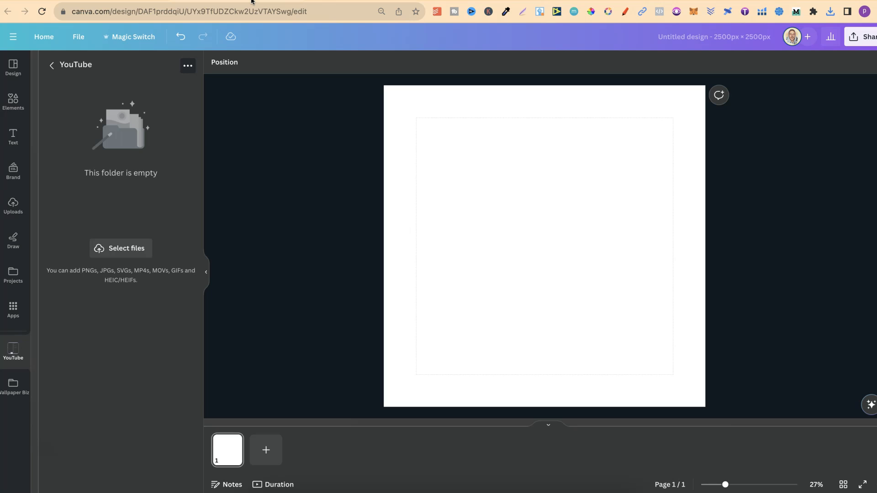
mouse_move(461, 7)
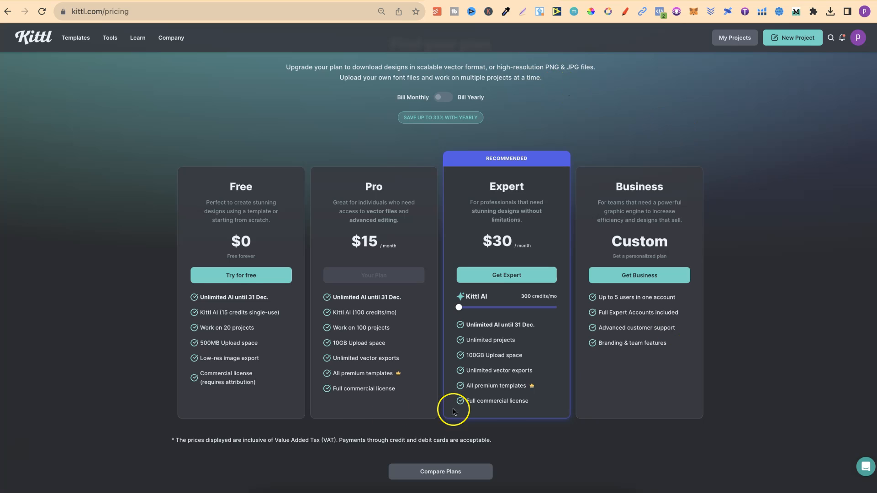
mouse_move(338, 345)
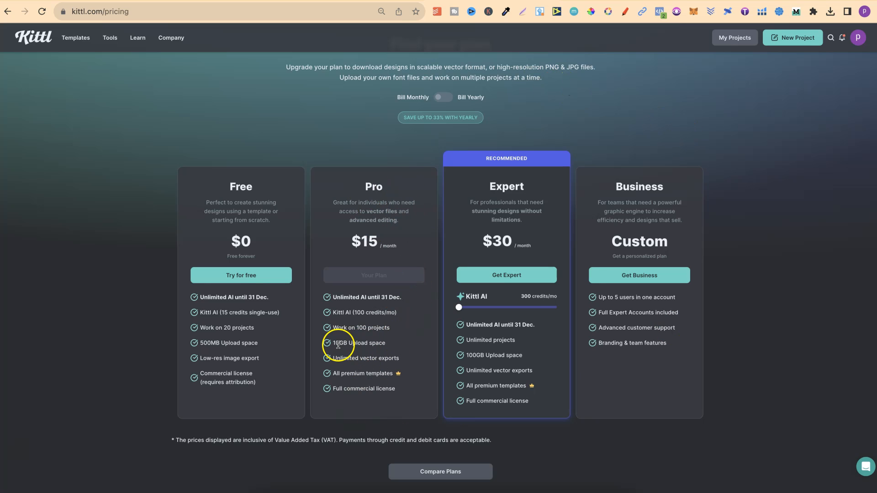
double_click(360, 343)
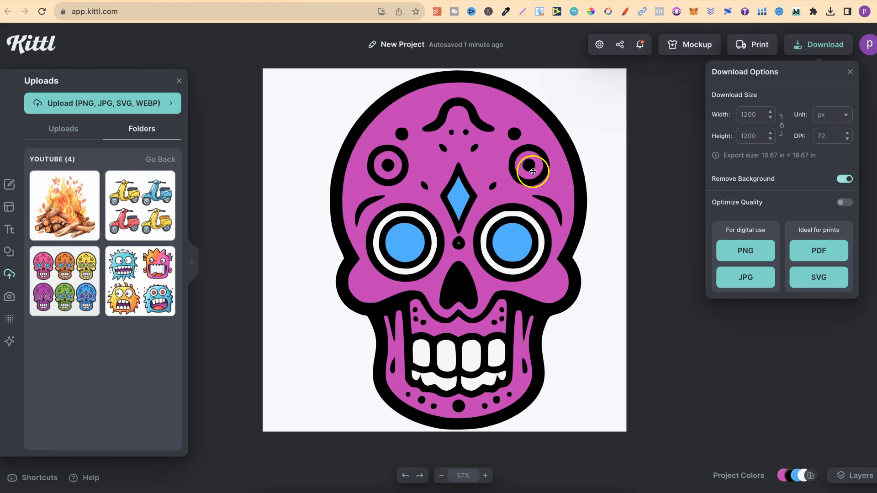
mouse_move(535, 232)
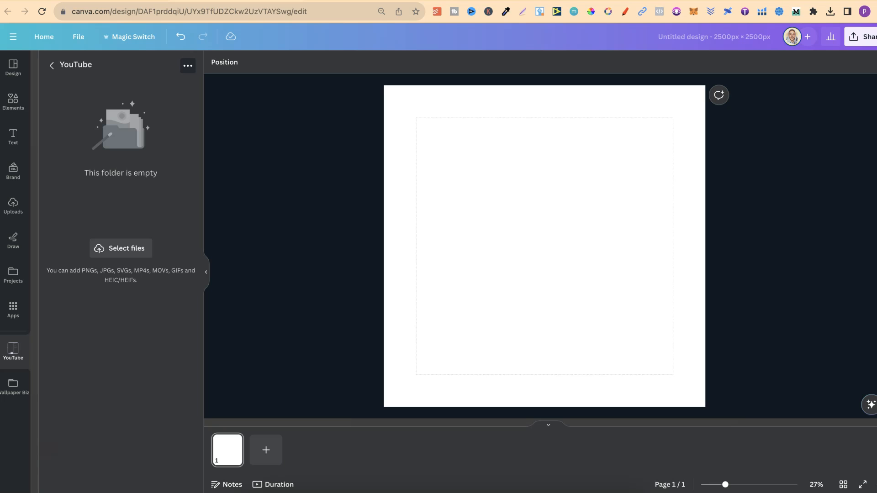
Step: Upload the purple skull SVG to Canva's YouTube folder and add it to the page
left_click(830, 11)
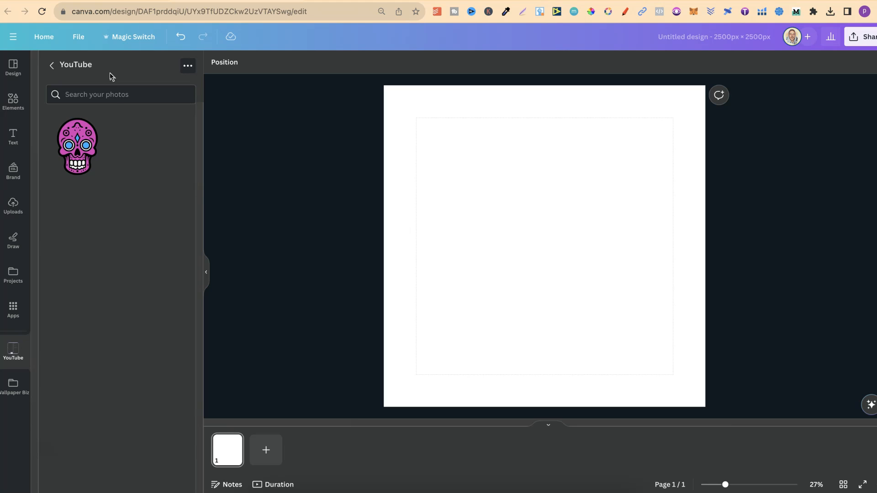
left_click(78, 146)
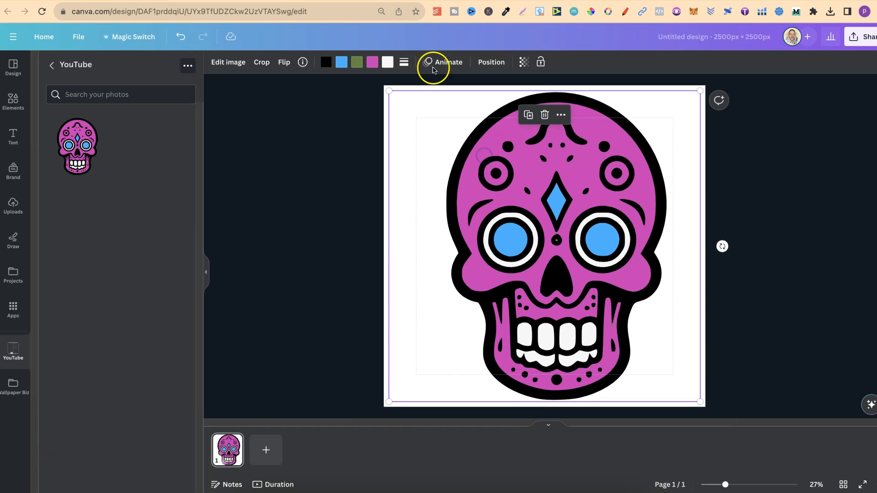
Step: Open the Color panel for the skull's black swatch to show it is editable
left_click(357, 62)
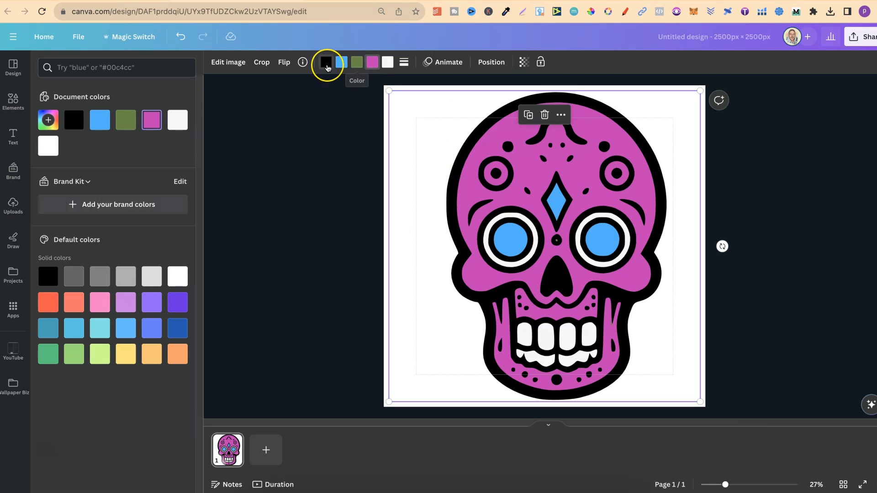
mouse_move(326, 62)
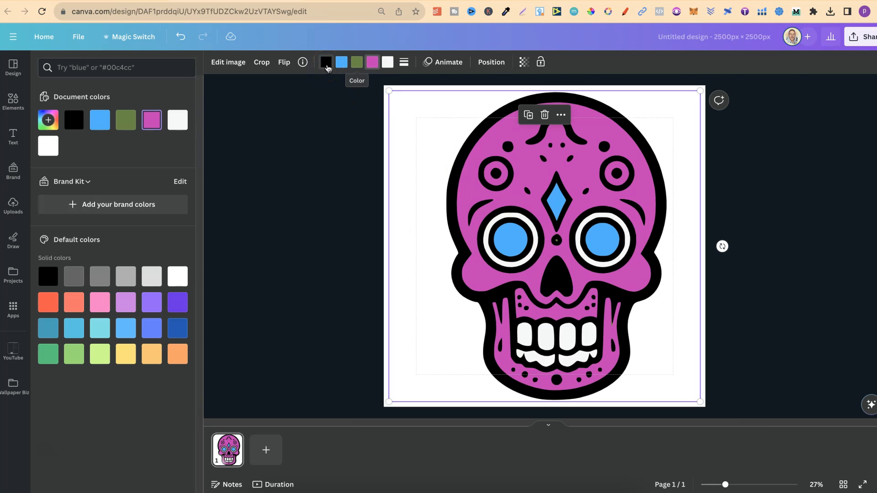
mouse_move(565, 229)
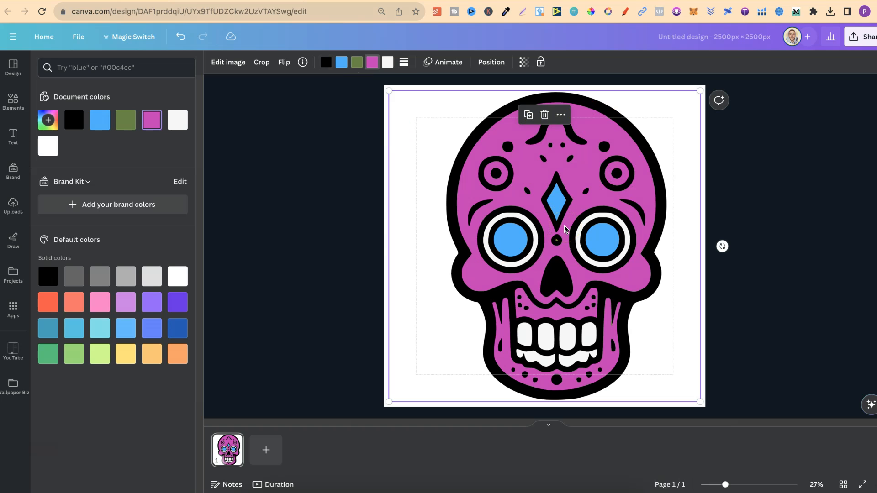
left_click(13, 352)
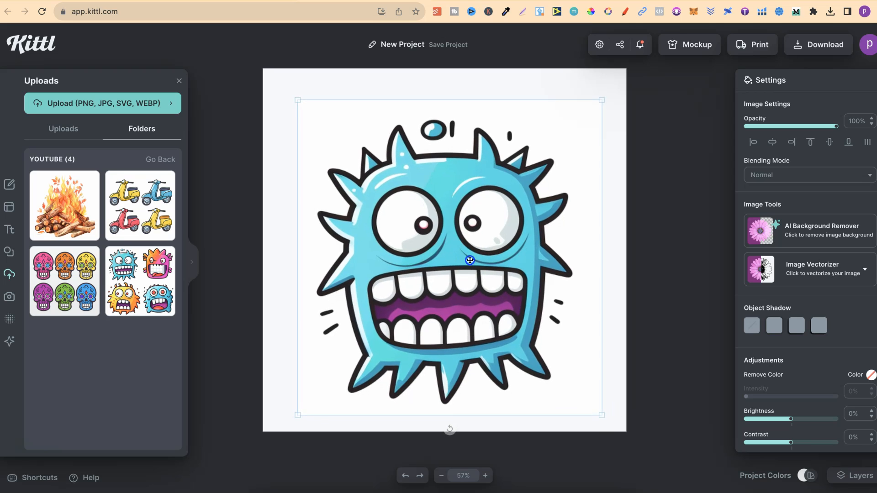
Step: Remove the blue monster's background and open the Image Vectorizer options
left_click(808, 230)
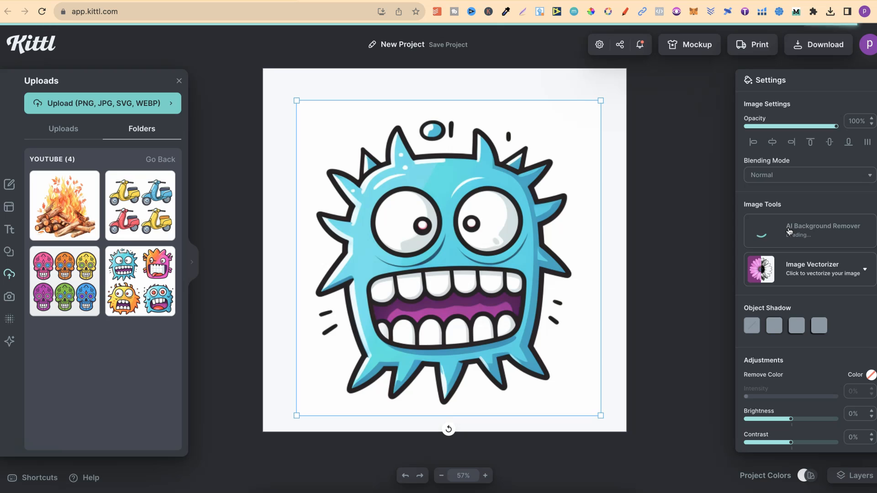
left_click(809, 269)
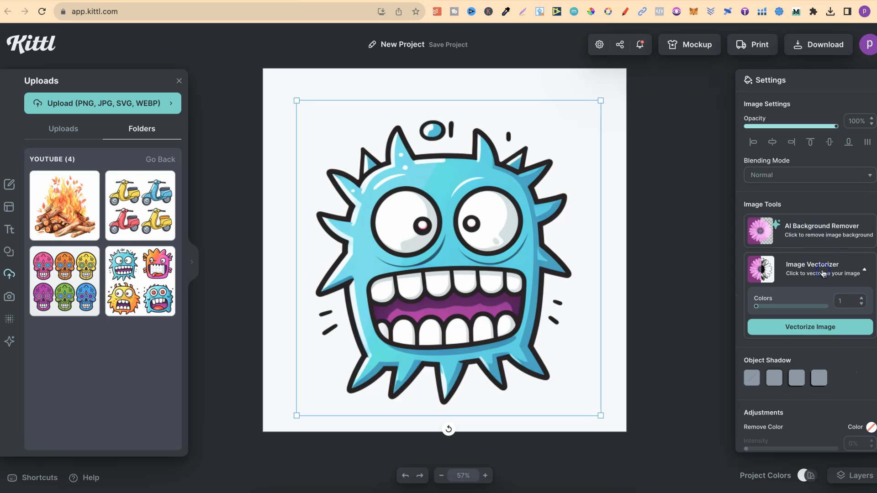
mouse_move(523, 174)
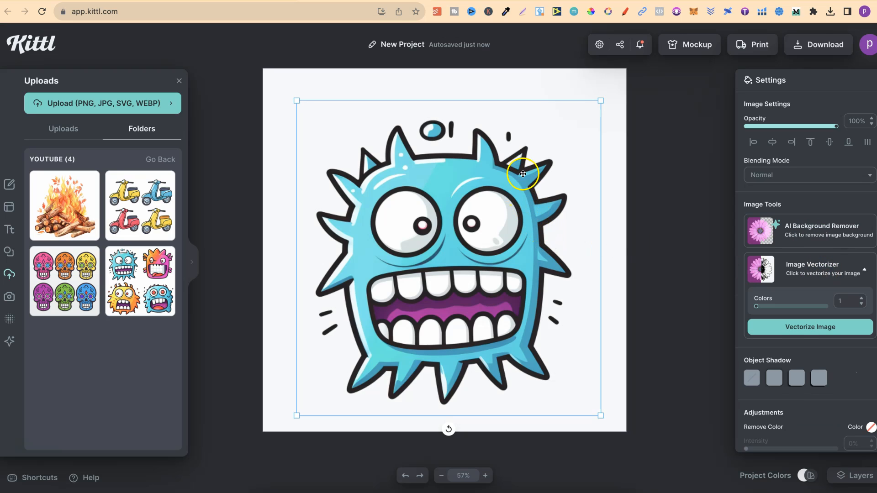
mouse_move(490, 229)
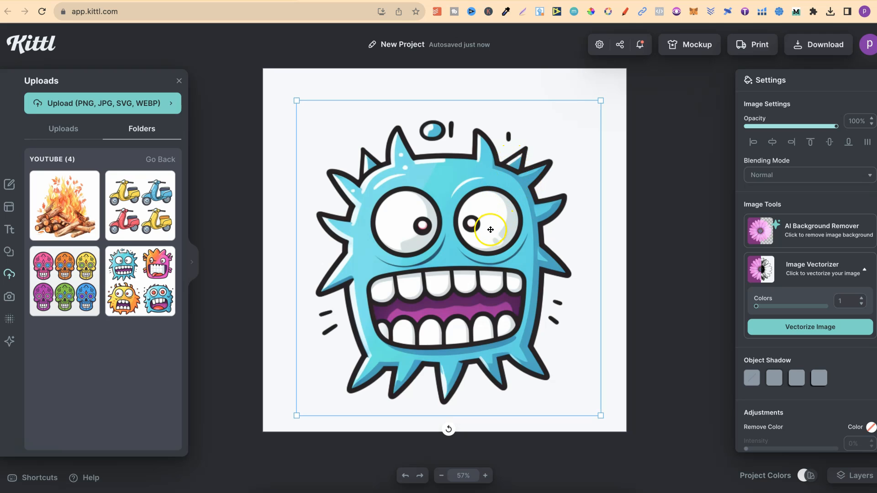
mouse_move(758, 308)
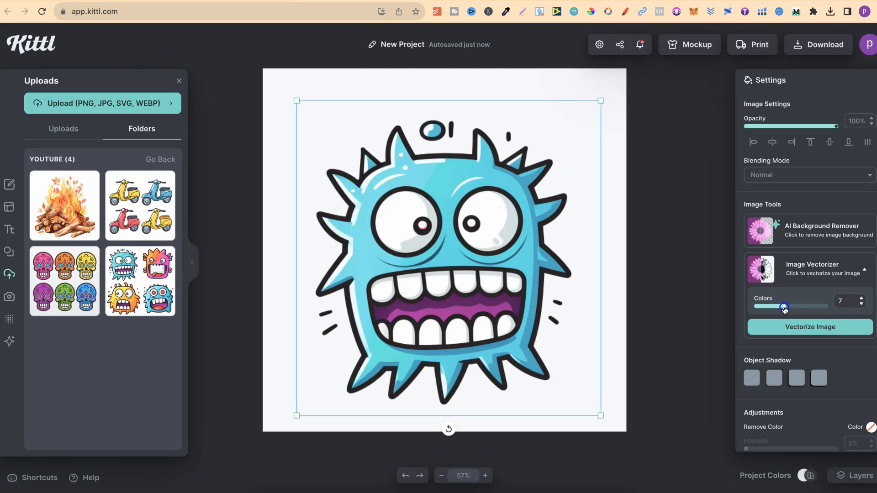
Step: Vectorize the blue monster with seven colours and enlarge it to fill the artboard
left_click(809, 326)
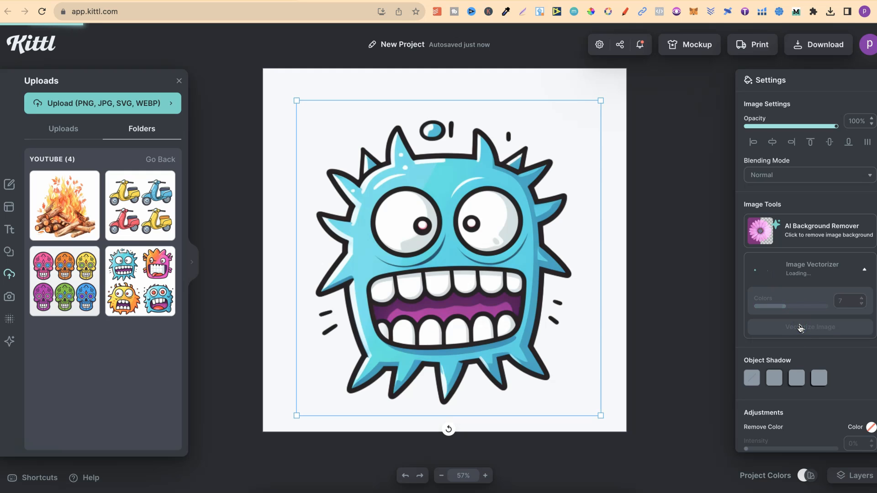
left_click(808, 327)
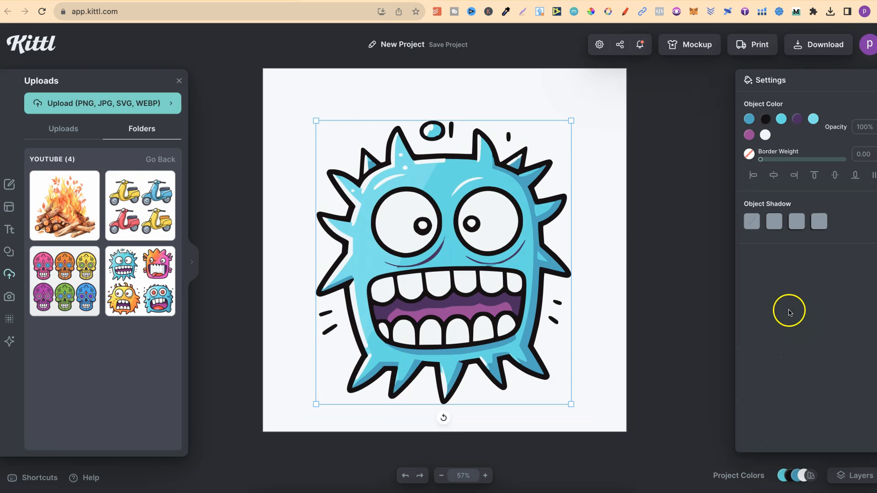
left_click_drag(314, 120, 279, 78)
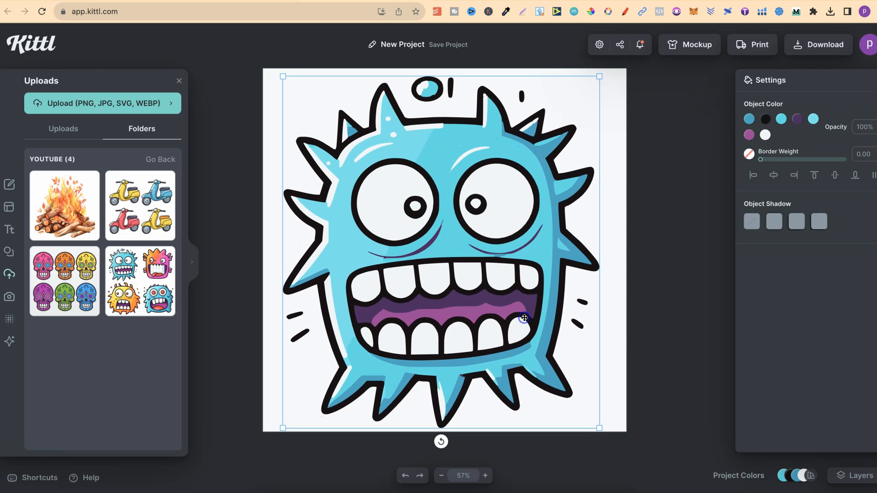
Step: Change one of the monster's colour swatches to dark purple 24023b
left_click(797, 119)
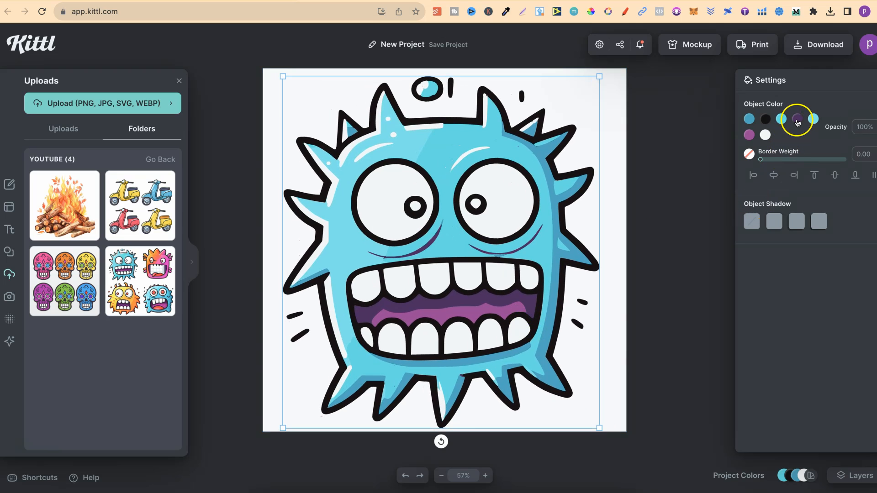
left_click(797, 119)
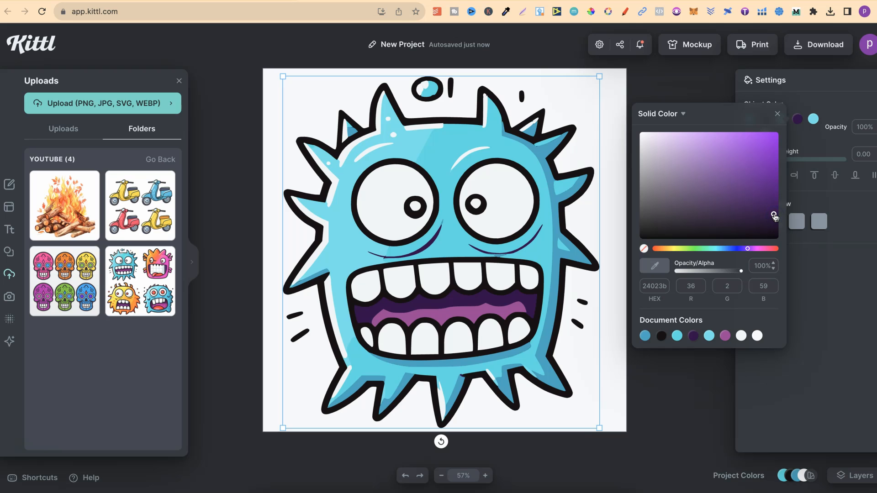
left_click(727, 255)
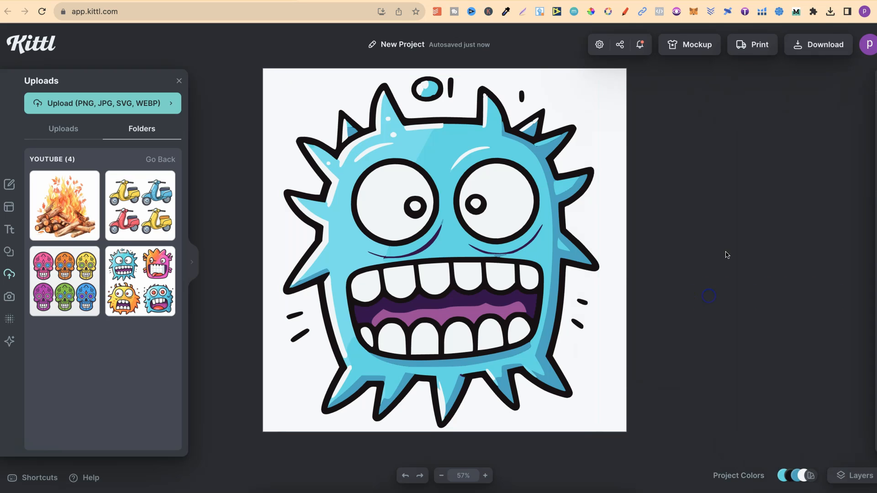
Step: Upload New Project (7).svg to Canva's YouTube folder and place the monster over the skull
left_click(818, 44)
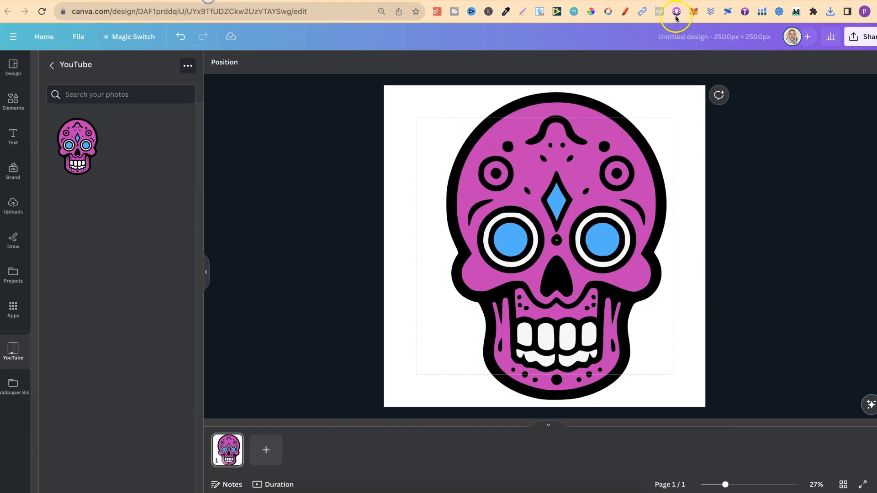
left_click(830, 11)
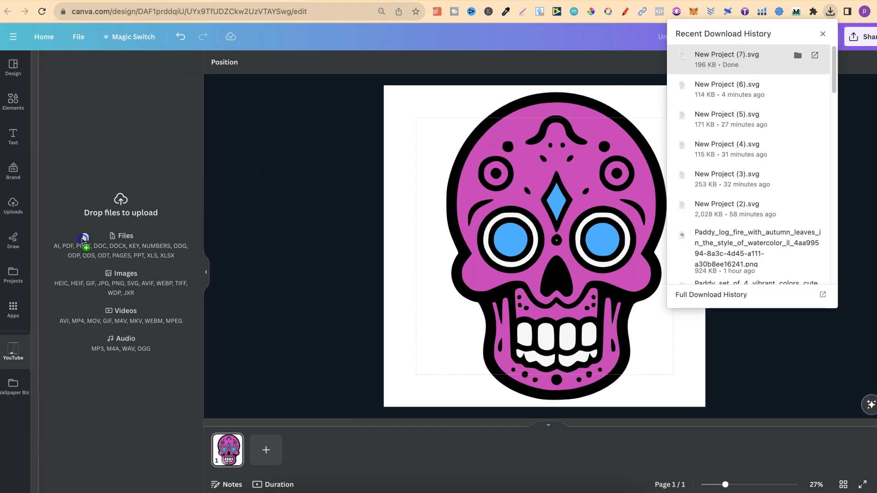
left_click(13, 351)
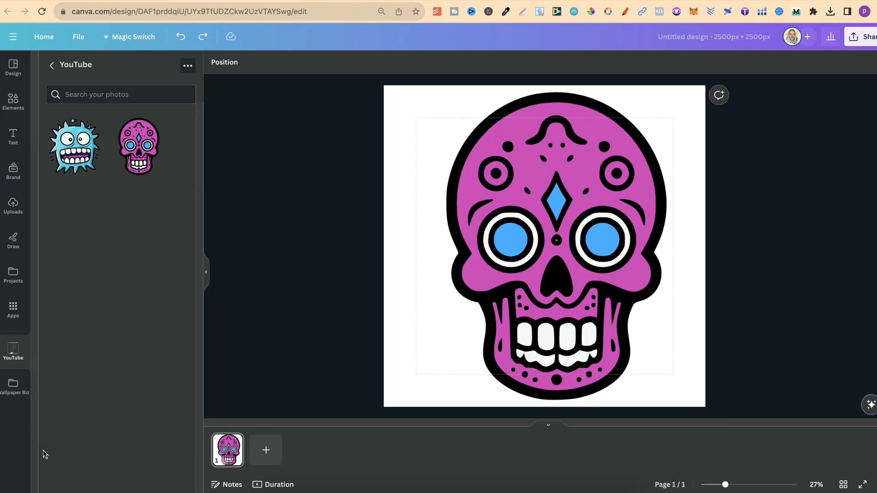
mouse_move(97, 272)
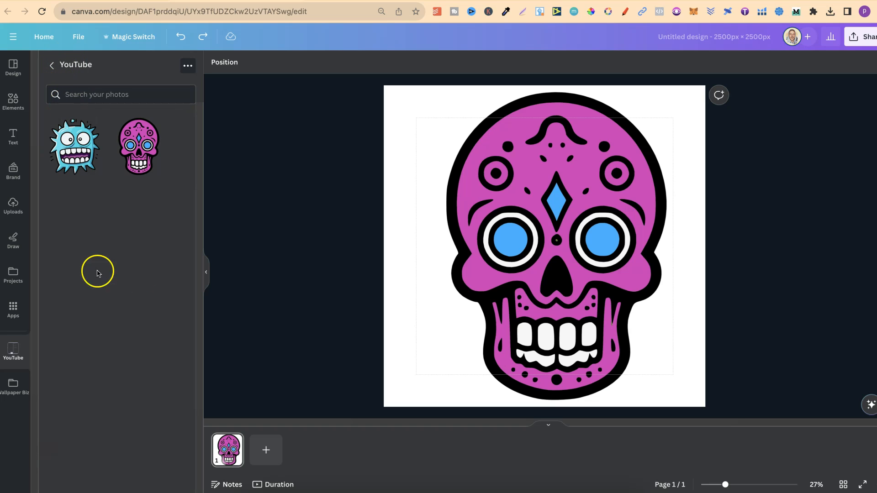
mouse_move(83, 292)
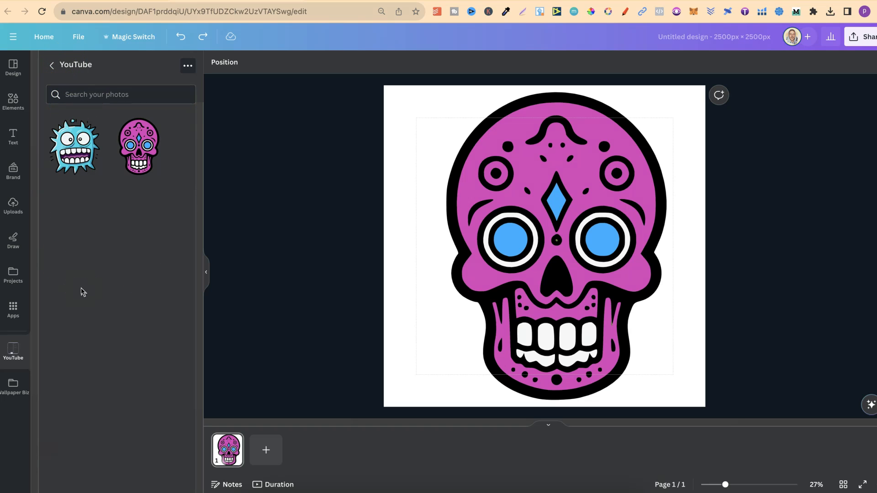
mouse_move(95, 127)
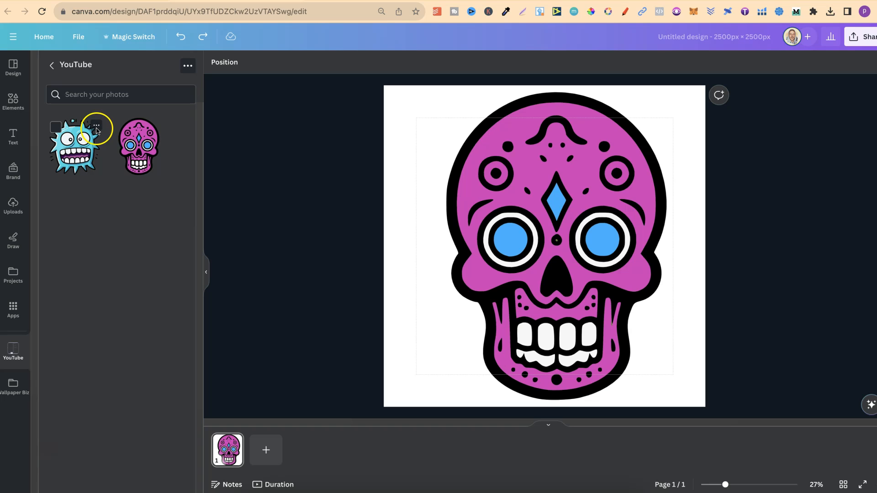
left_click(96, 127)
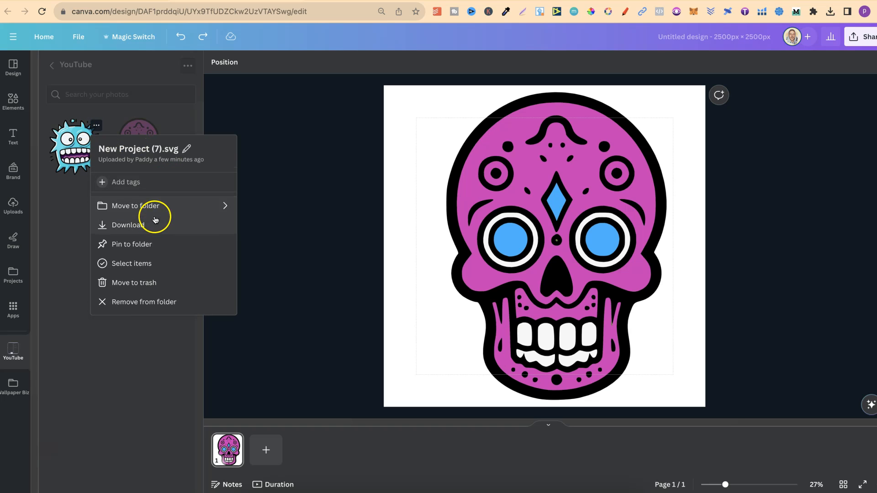
left_click(128, 225)
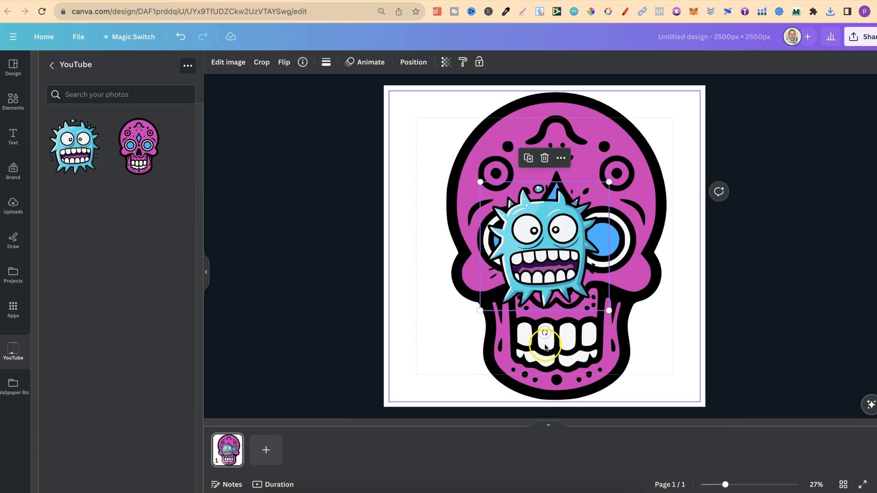
Step: Delete the magenta skull, select the blue monster, and check its Flip options
left_click(543, 157)
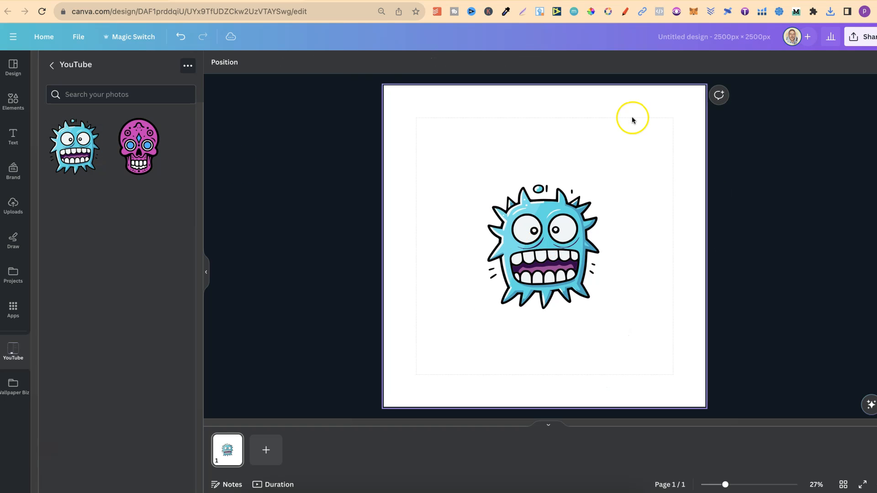
left_click(543, 246)
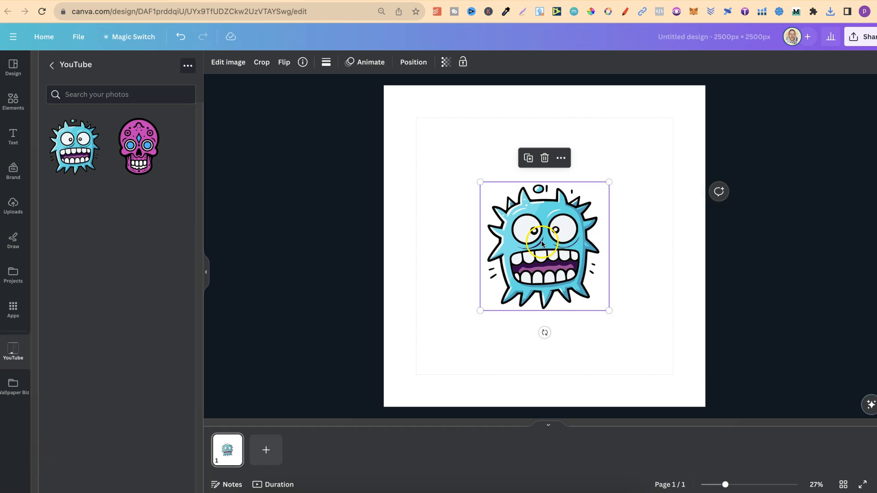
left_click(283, 62)
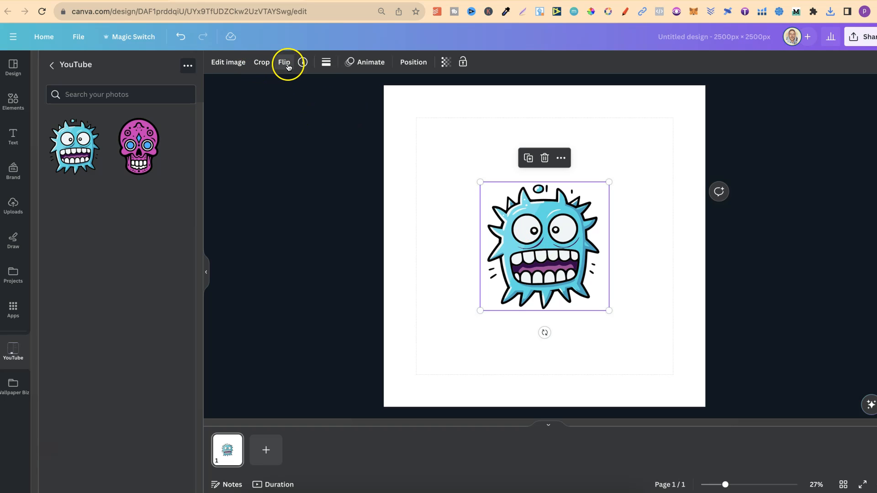
mouse_move(305, 157)
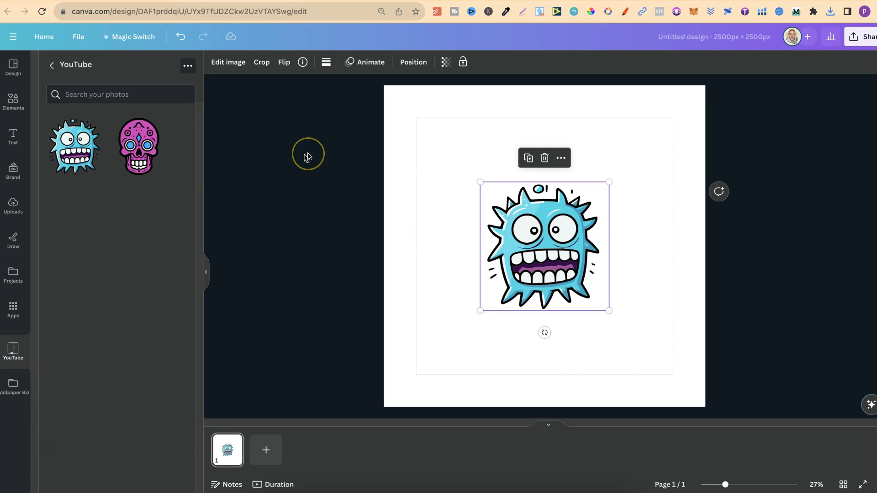
mouse_move(306, 157)
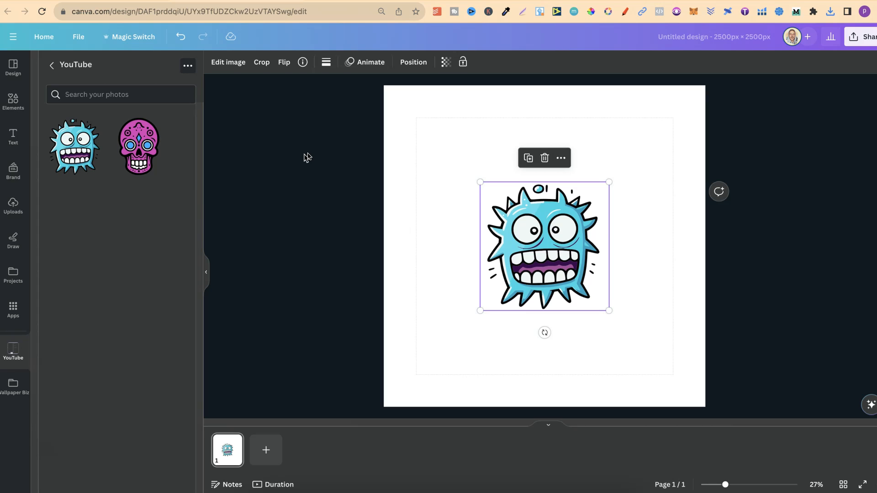
left_click(543, 157)
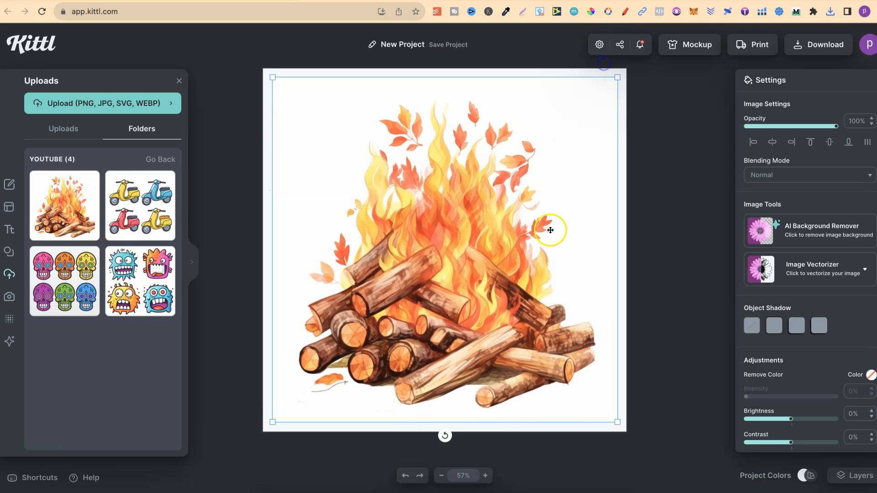
mouse_move(791, 251)
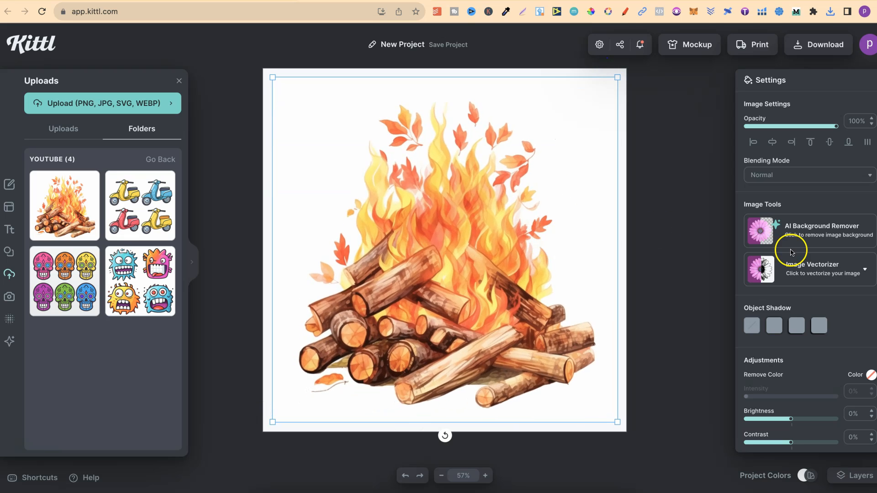
Step: Expand the Image Vectorizer options for the bonfire image
left_click(808, 230)
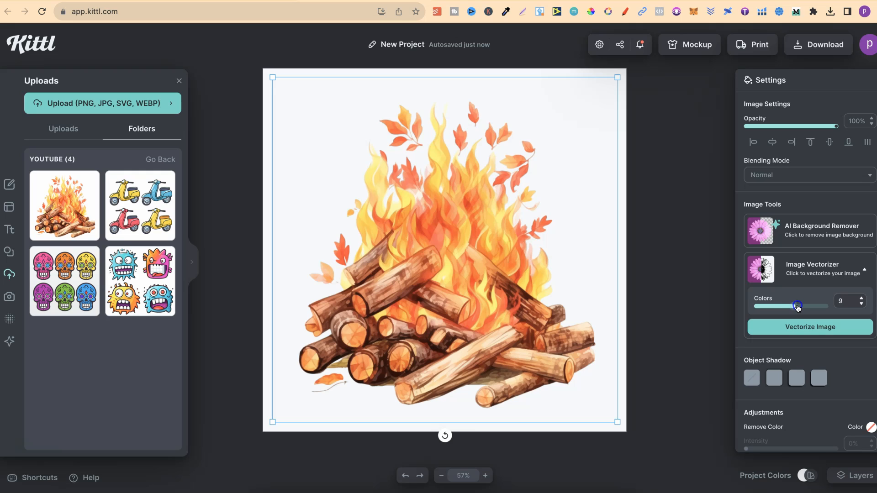
Step: Vectorize the bonfire, check a colour swatch, and download it as SVG
left_click(810, 327)
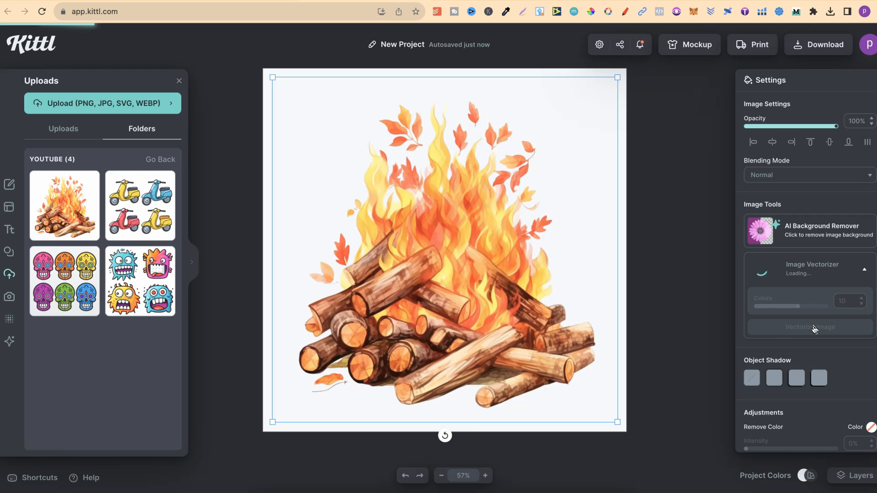
mouse_move(681, 285)
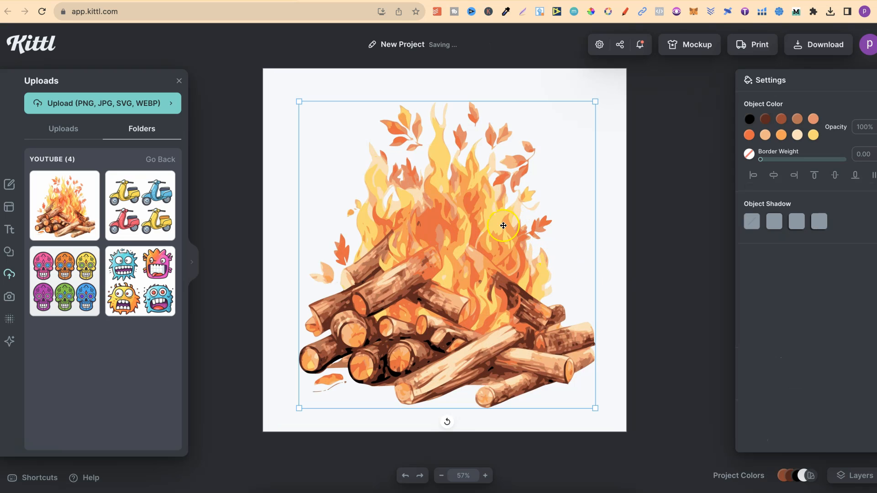
mouse_move(591, 338)
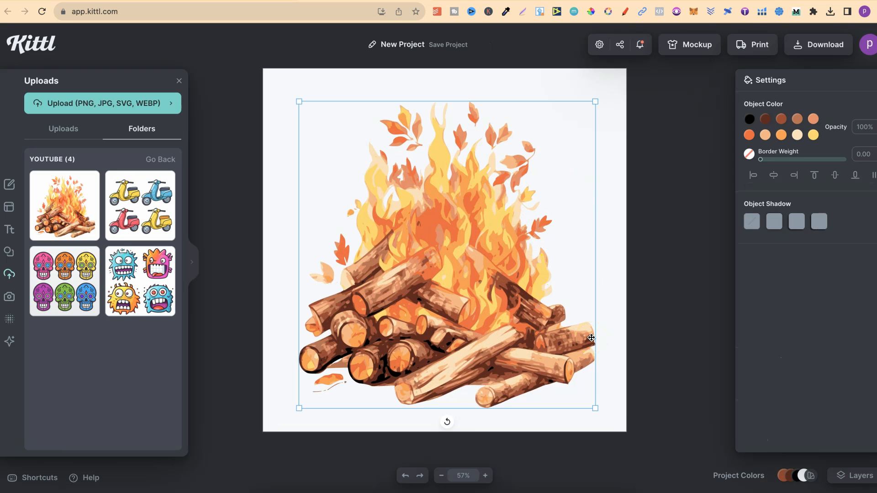
mouse_move(441, 234)
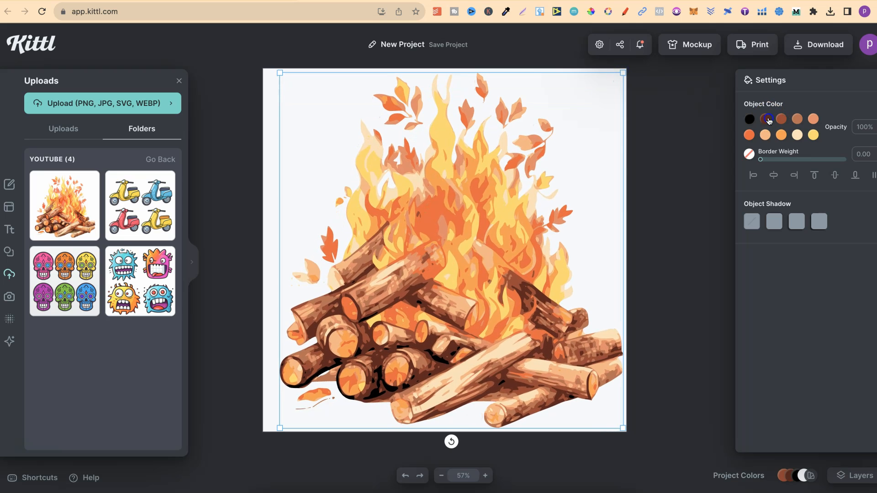
left_click(769, 118)
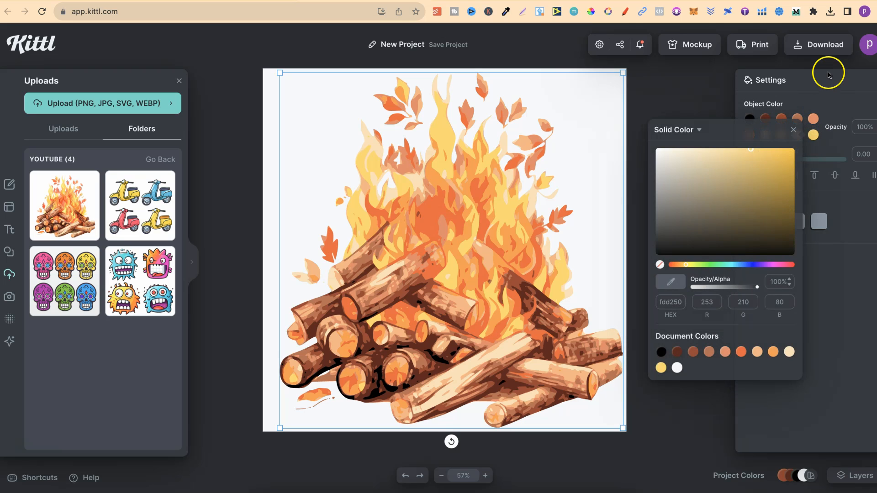
left_click(822, 44)
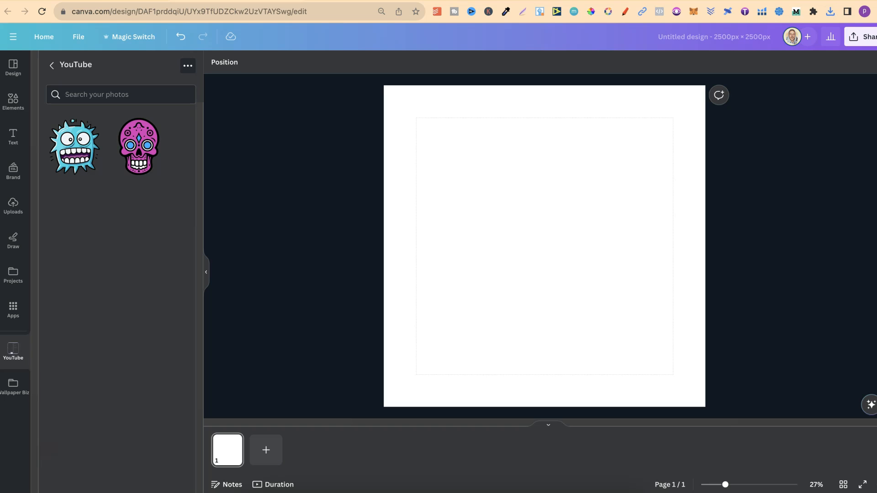
Step: Drag New Project (8).svg from Chrome downloads into Canva's YouTube folder
left_click(831, 11)
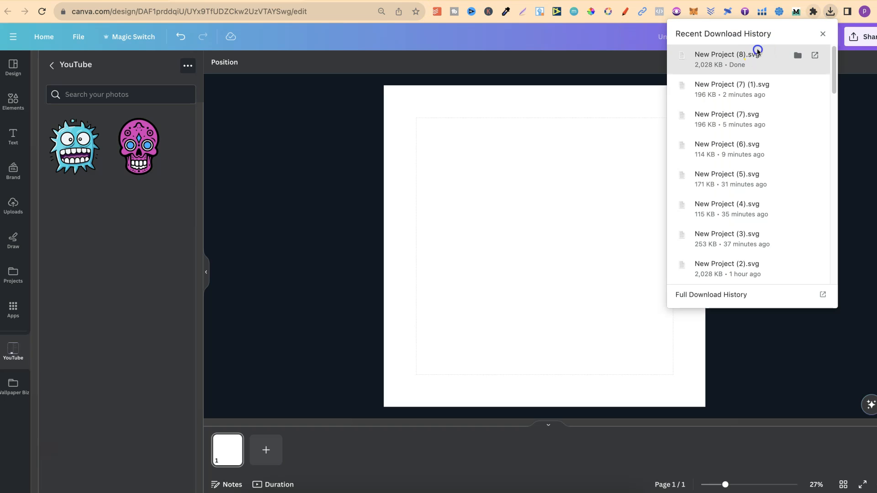
left_click(822, 34)
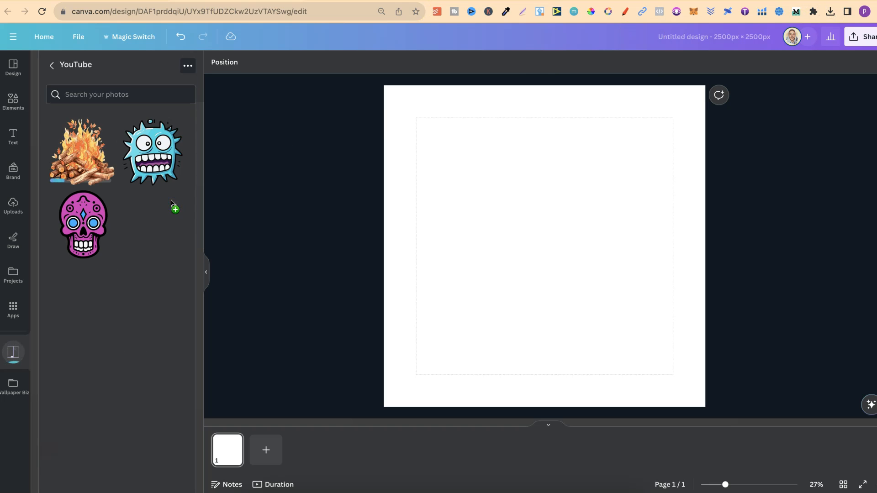
left_click(81, 150)
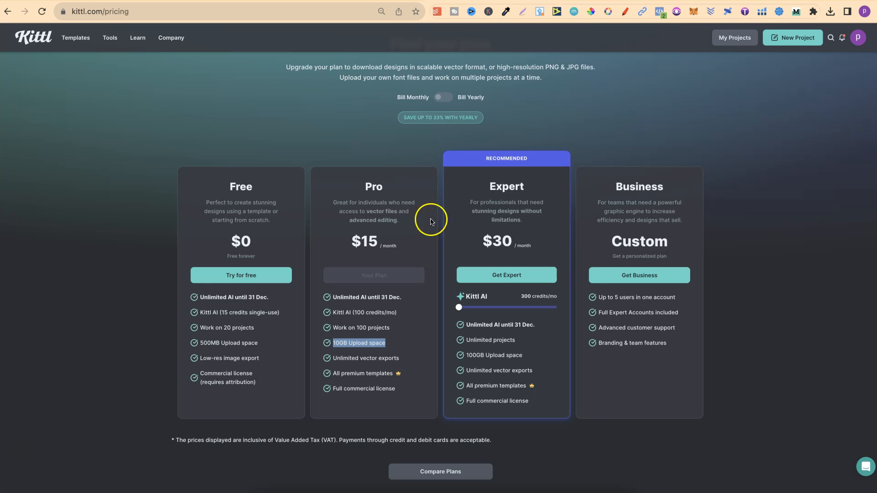
mouse_move(361, 181)
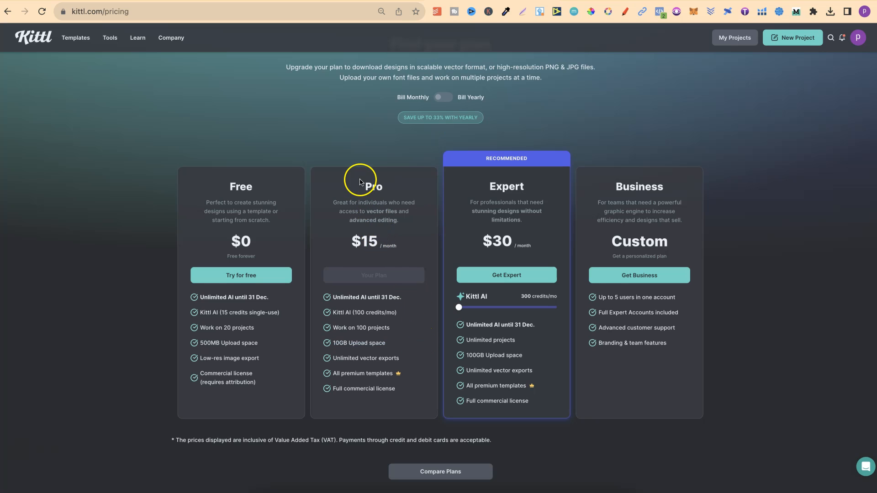
mouse_move(363, 189)
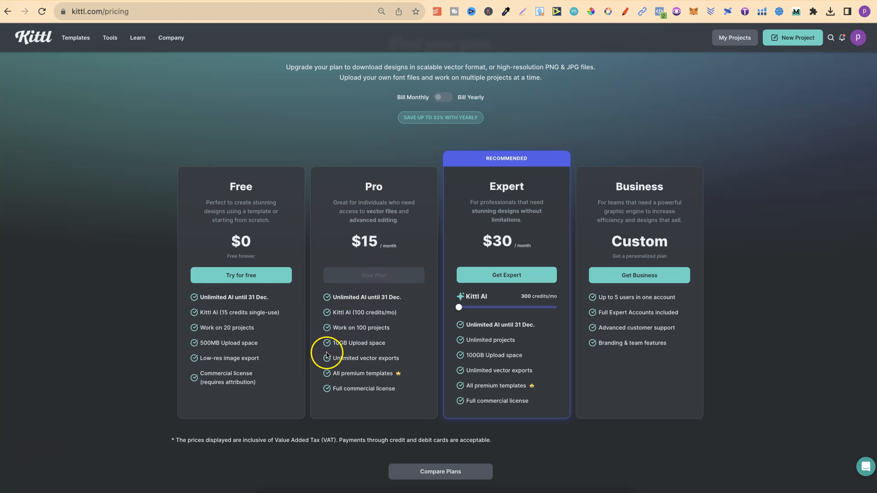
Step: Highlight the Pro plan's 'Unlimited vector exports' line on Kittl's pricing page
double_click(365, 358)
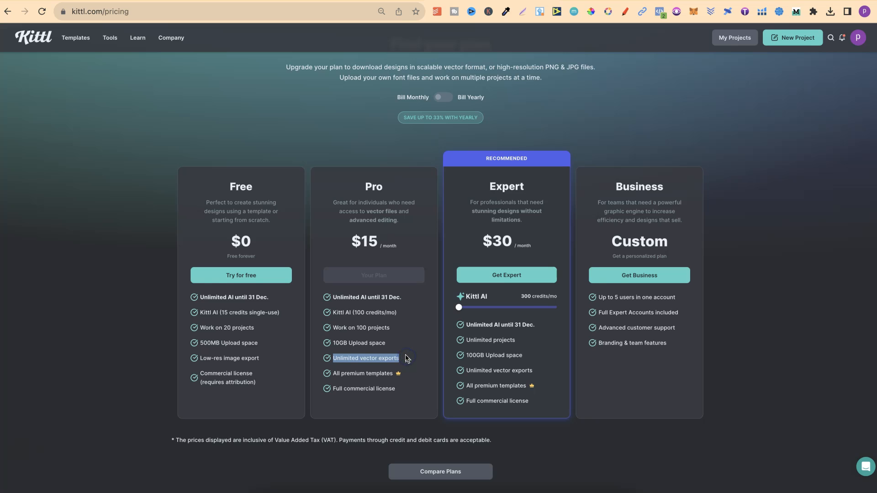